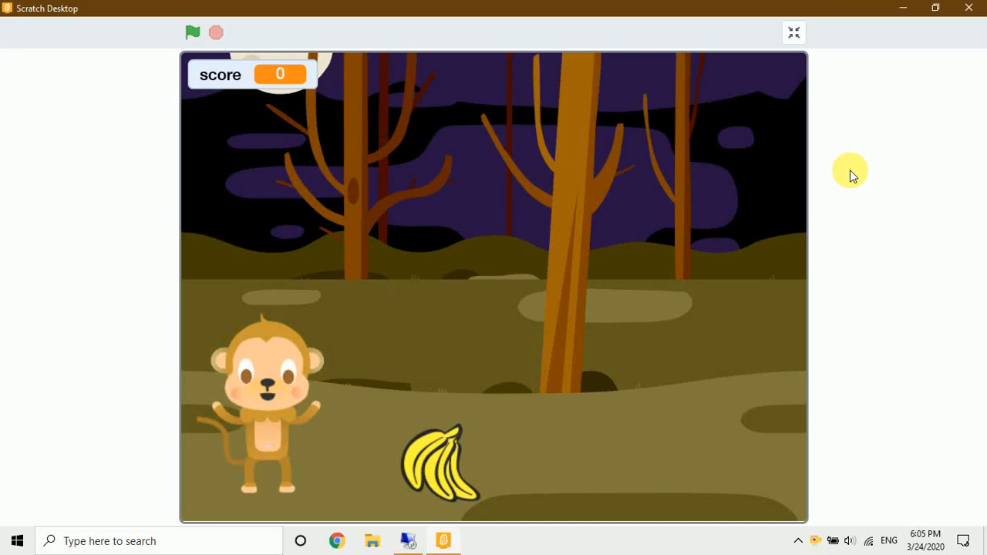
pyautogui.moveTo(876, 171)
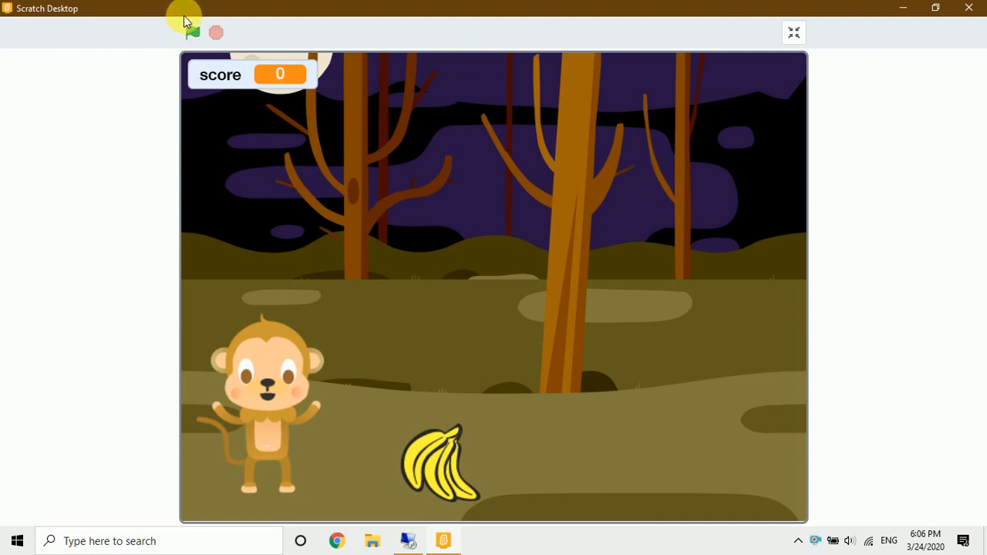
# - Run the finished game full-screen to a score of 20 and GAME OVER, then leave full-screen
pyautogui.click(191, 33)
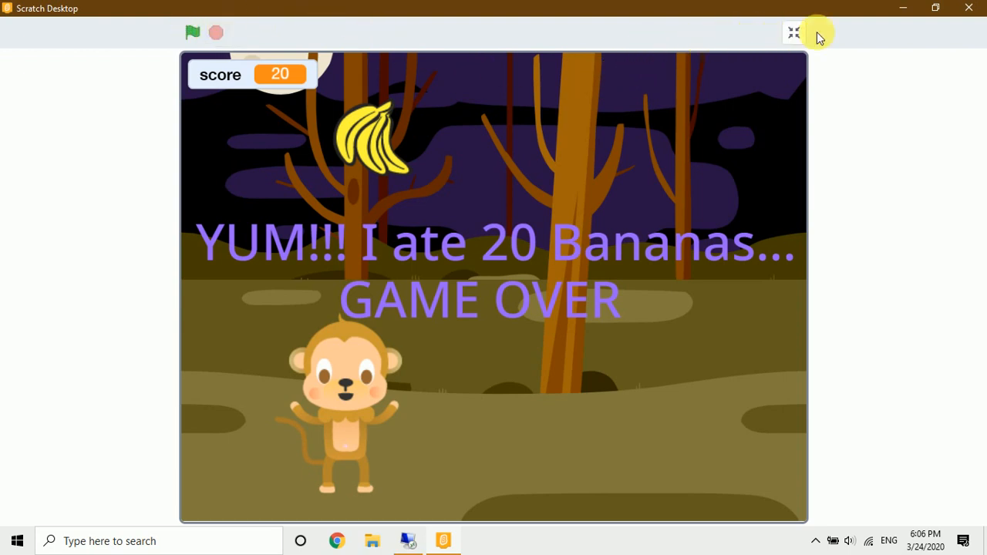
pyautogui.click(792, 33)
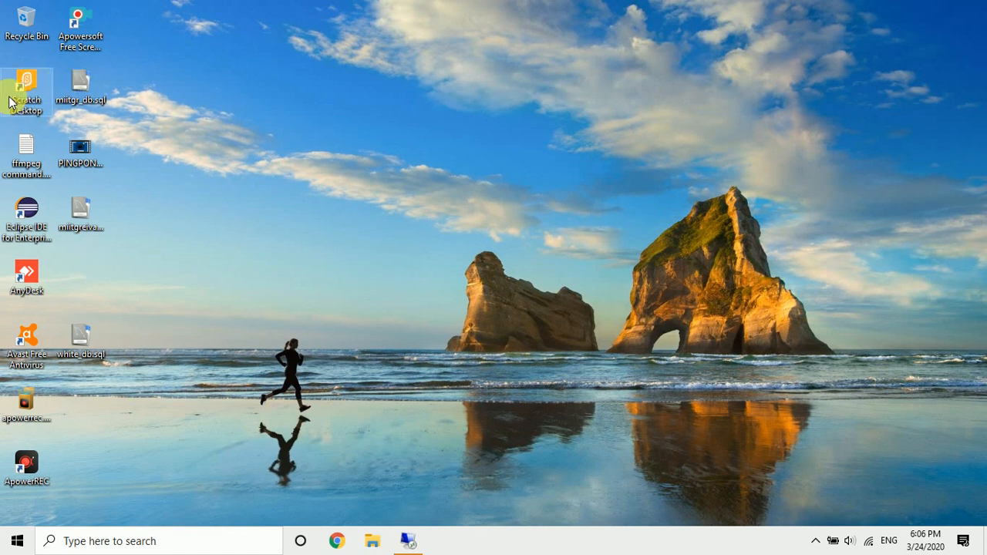
# - Launch Scratch Desktop from its desktop icon into a new empty project
pyautogui.doubleClick(26, 85)
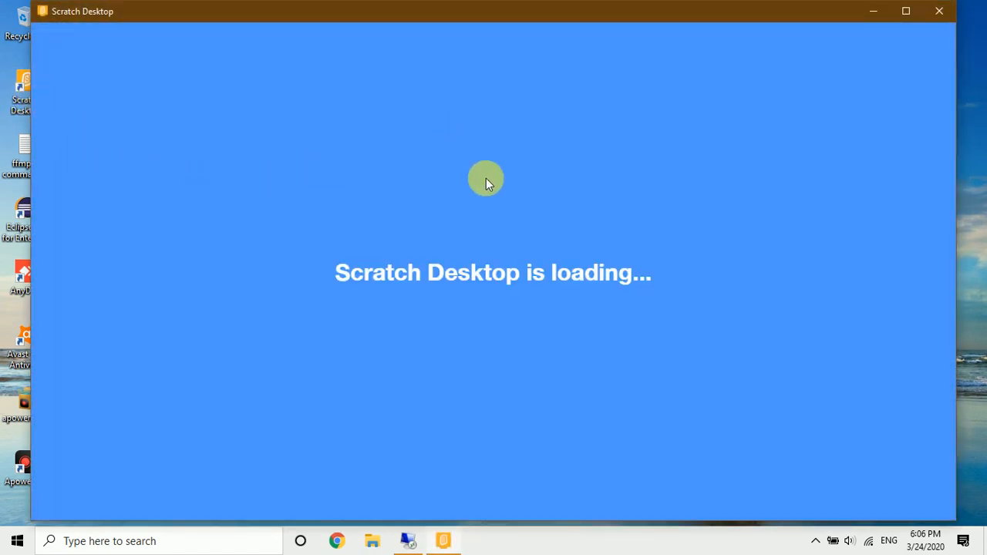
pyautogui.moveTo(508, 284)
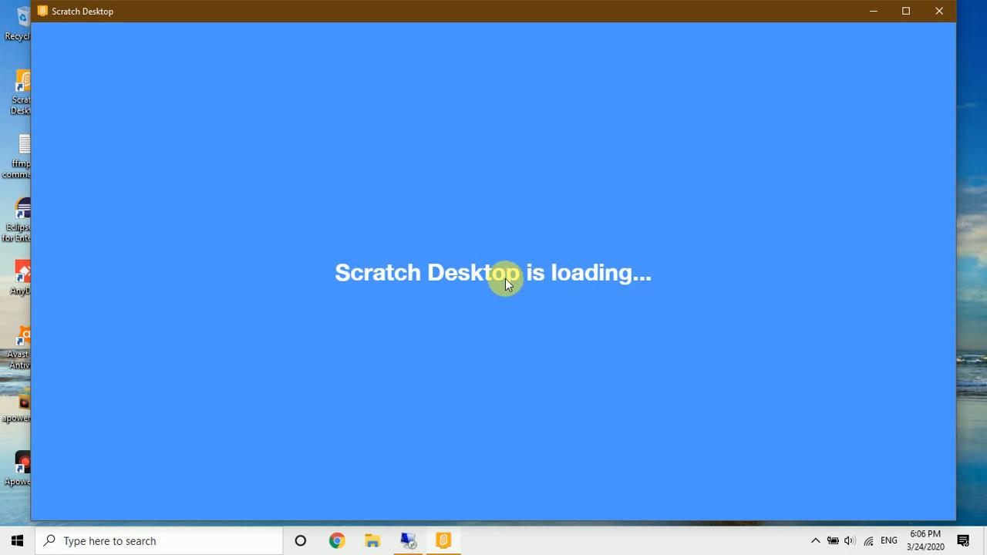
pyautogui.moveTo(488, 272)
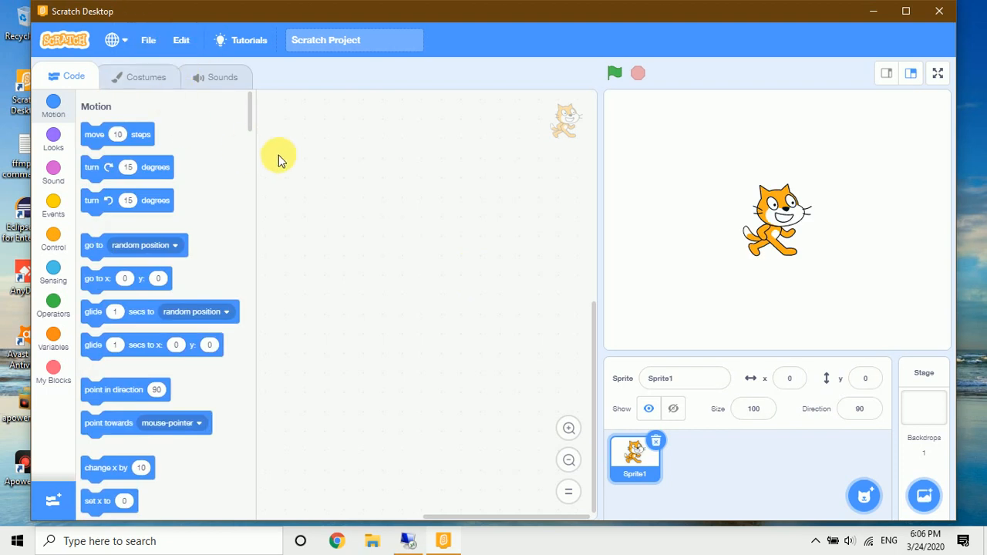
pyautogui.moveTo(299, 148)
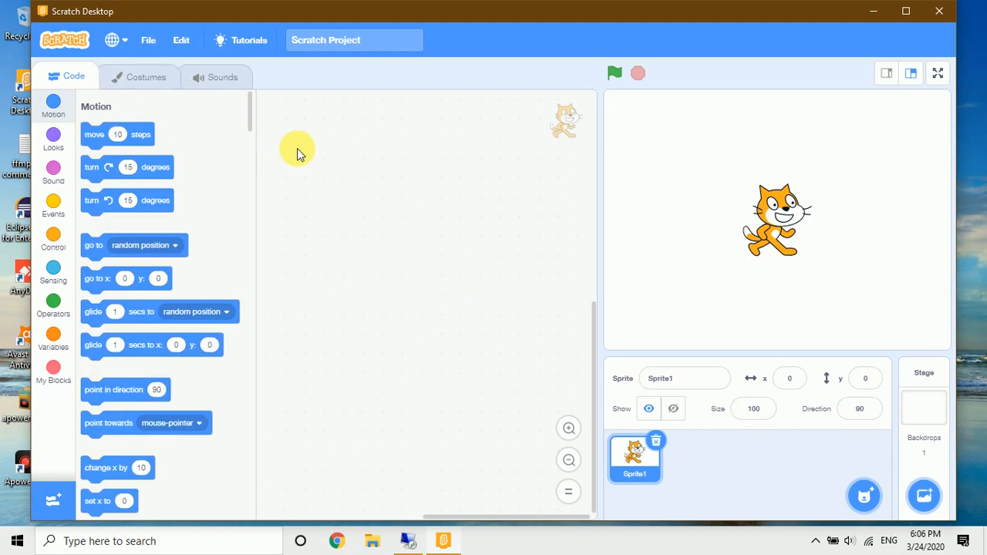
pyautogui.moveTo(299, 125)
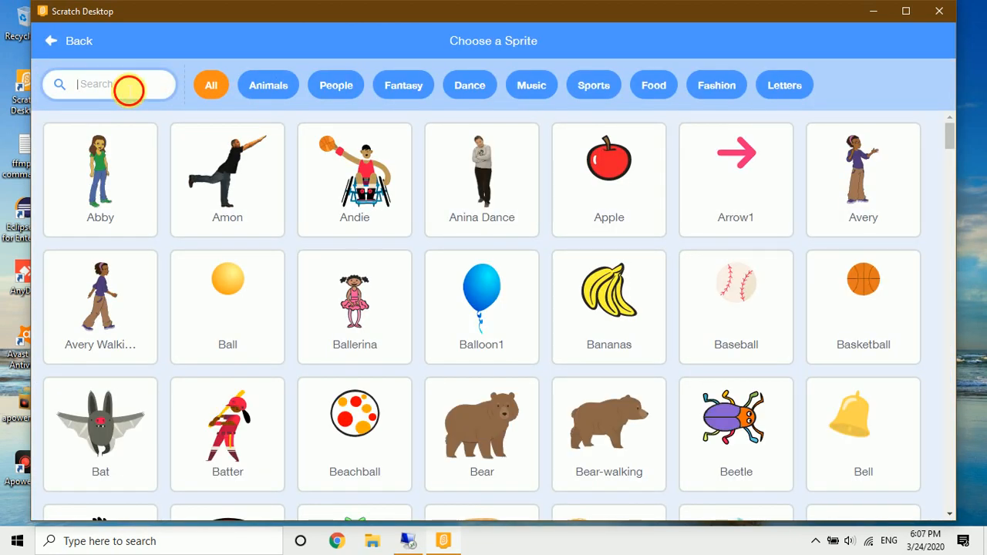
# - Search the sprite library for 'mo' and add the Monkey sprite
pyautogui.write('mo')
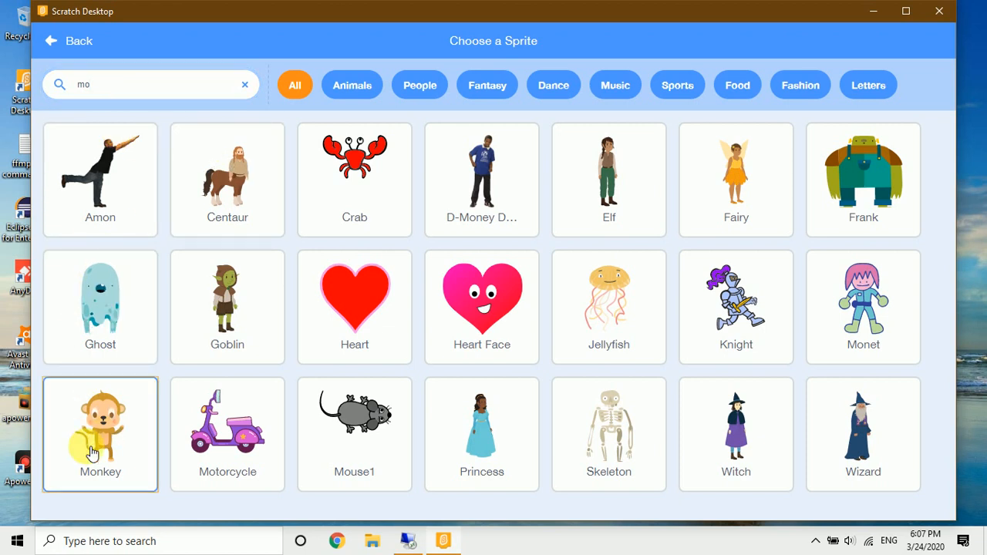
pyautogui.click(101, 435)
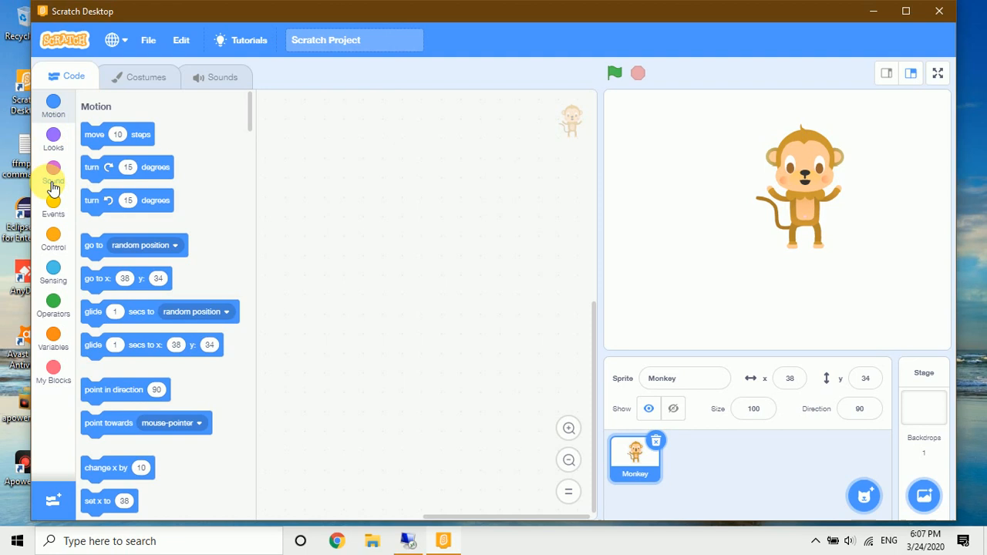
# - Start the Monkey script with a green-flag trigger and a set-size block at 32%
pyautogui.click(52, 208)
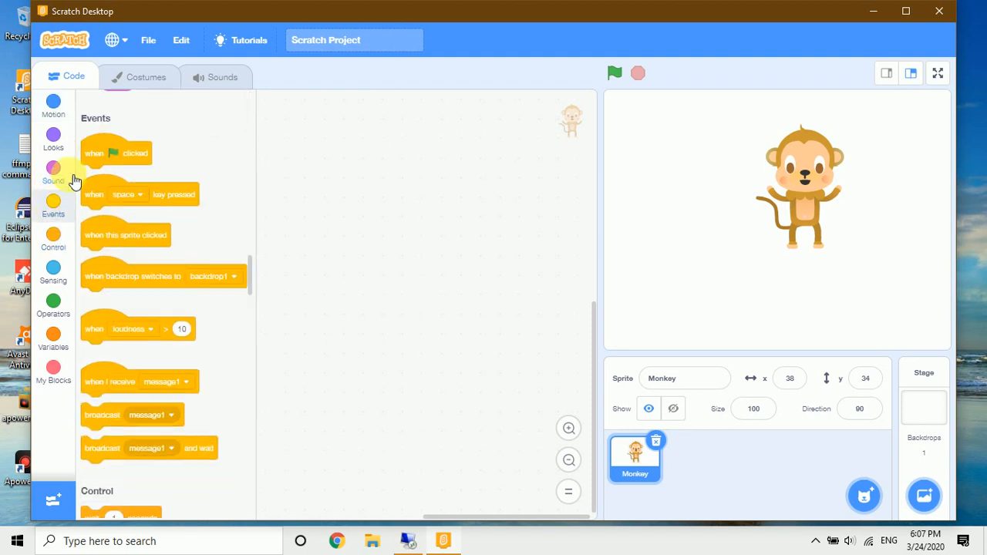
pyautogui.moveTo(115, 153); pyautogui.dragTo(332, 131)
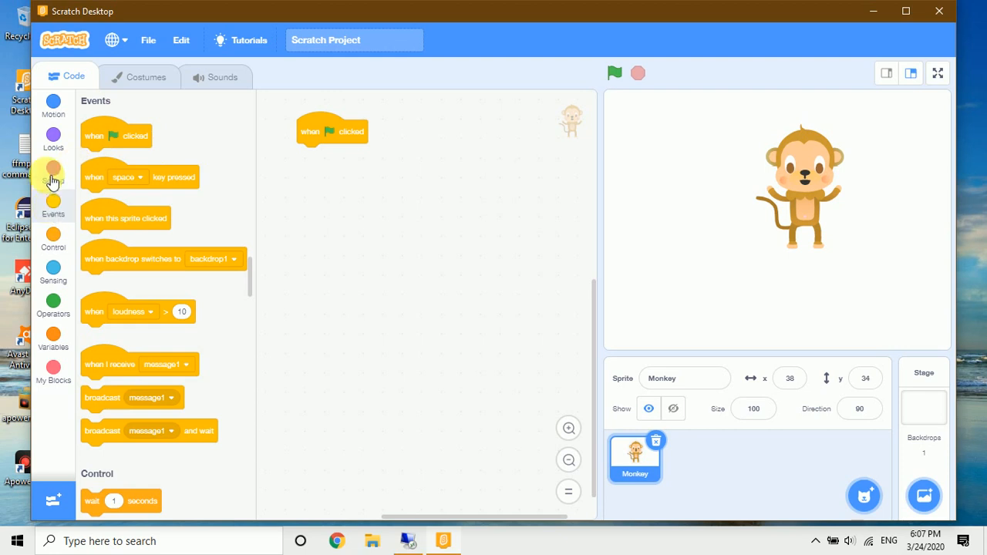
pyautogui.click(53, 138)
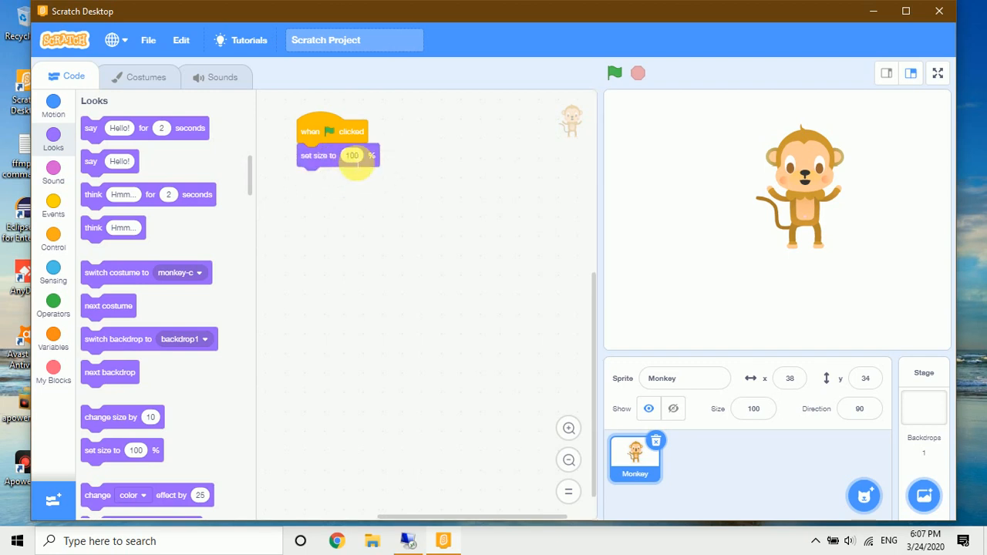
pyautogui.click(352, 154)
pyautogui.write('70')
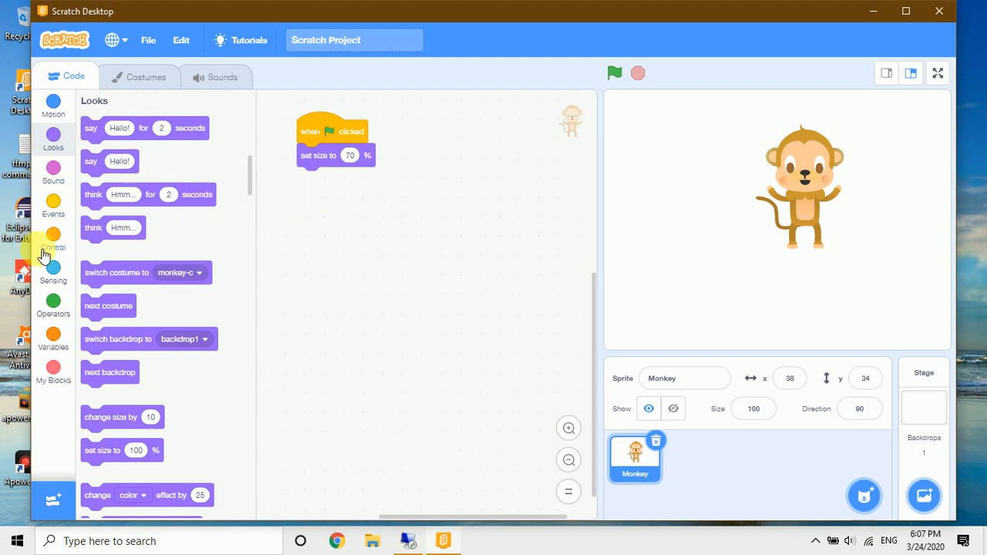
# - Attach a forever loop holding an if block, ready for a key-pressed condition
pyautogui.click(52, 239)
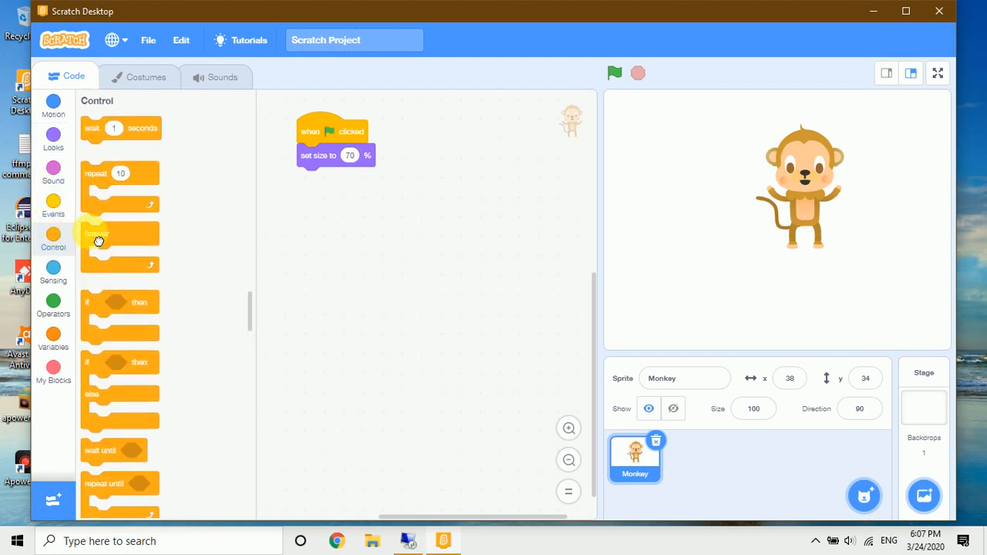
pyautogui.moveTo(98, 240); pyautogui.dragTo(308, 182)
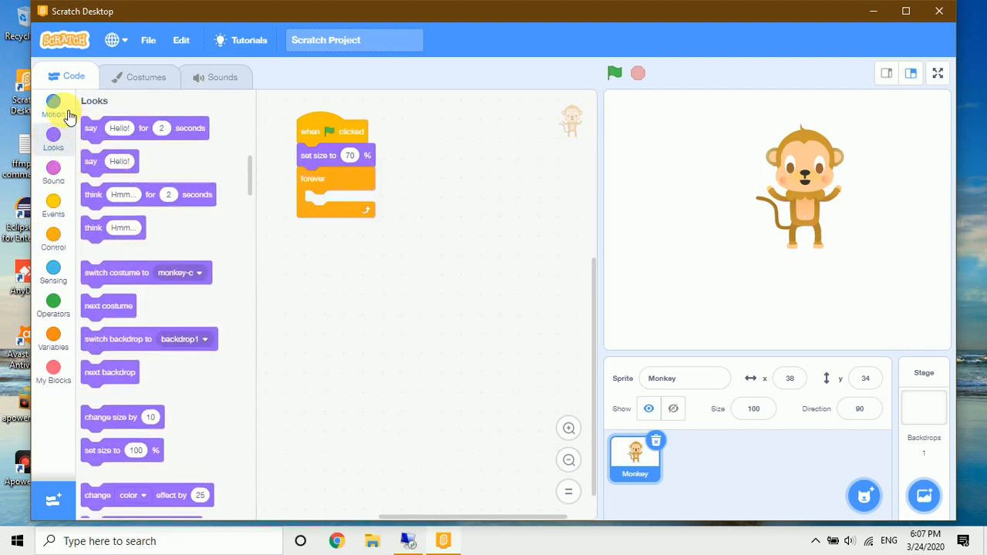
pyautogui.click(52, 235)
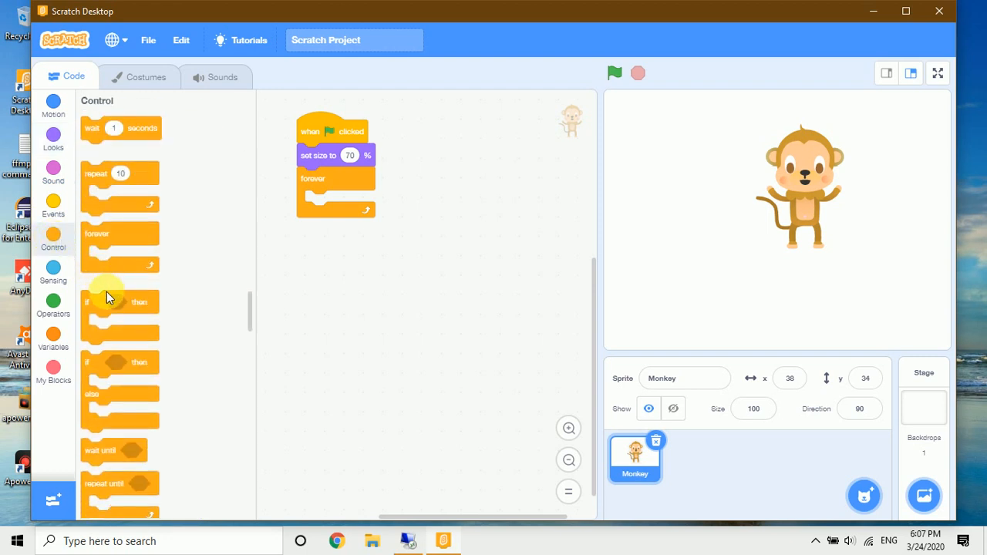
pyautogui.moveTo(107, 300); pyautogui.dragTo(339, 200)
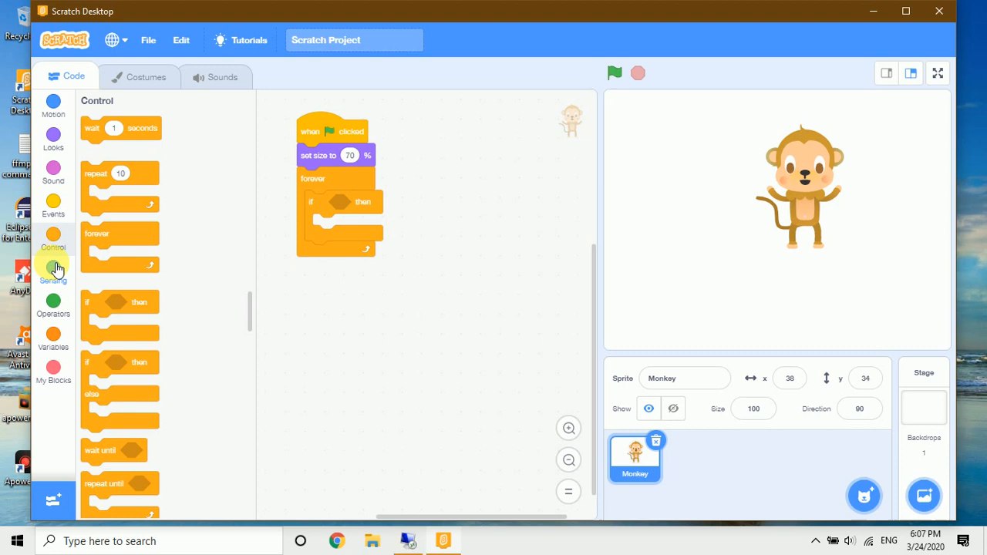
pyautogui.click(52, 275)
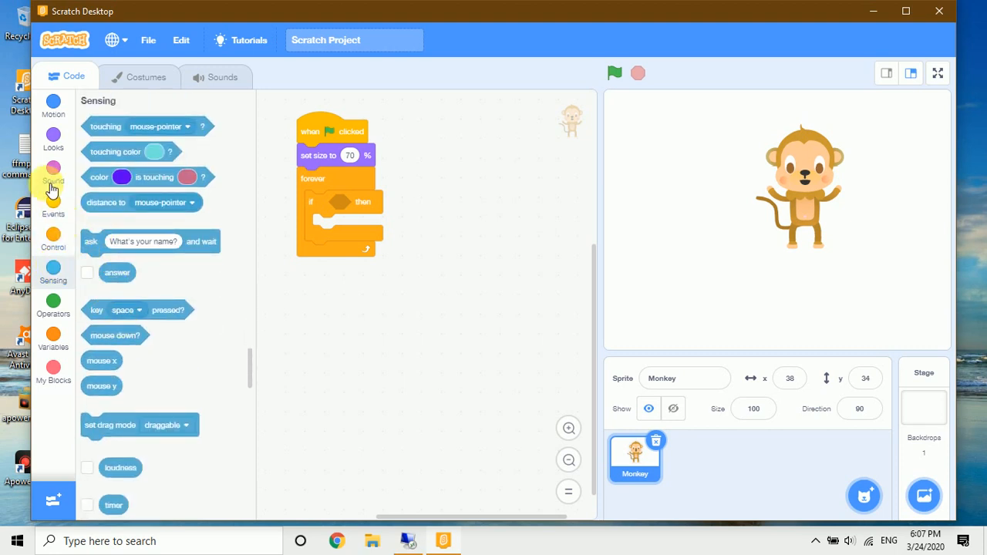
pyautogui.moveTo(52, 281)
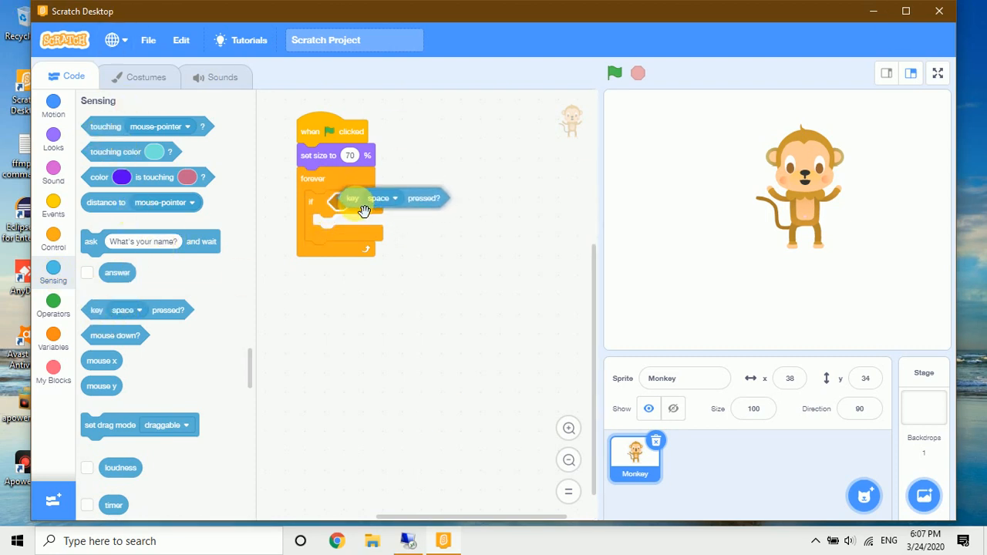
# - Make the first if check the right arrow key and a second if check the left arrow key
pyautogui.click(379, 197)
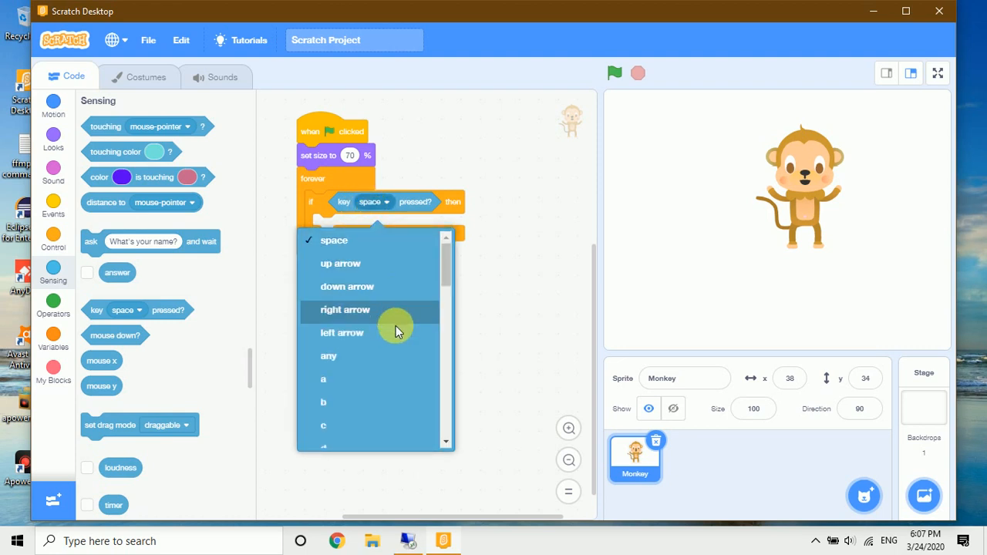
pyautogui.click(345, 308)
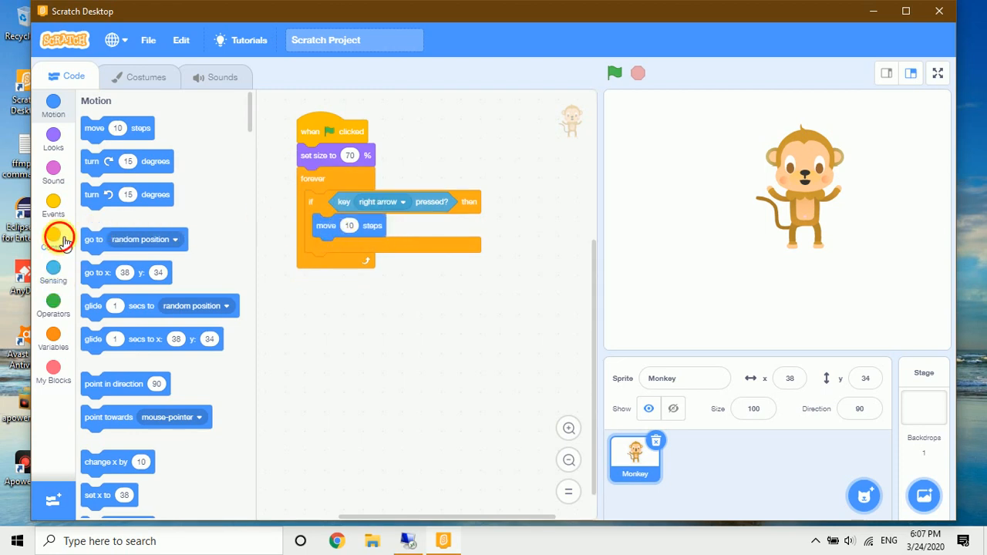
pyautogui.click(52, 239)
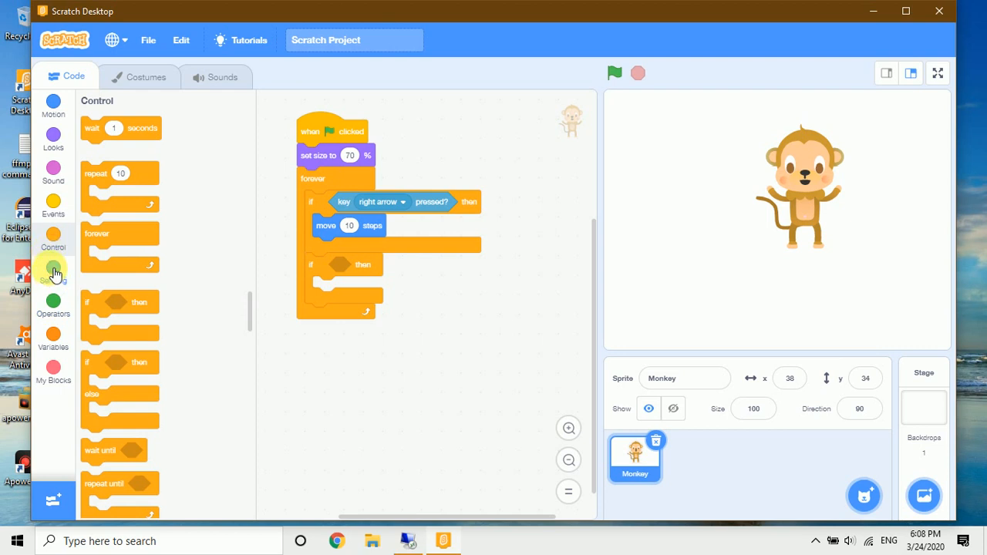
pyautogui.click(52, 272)
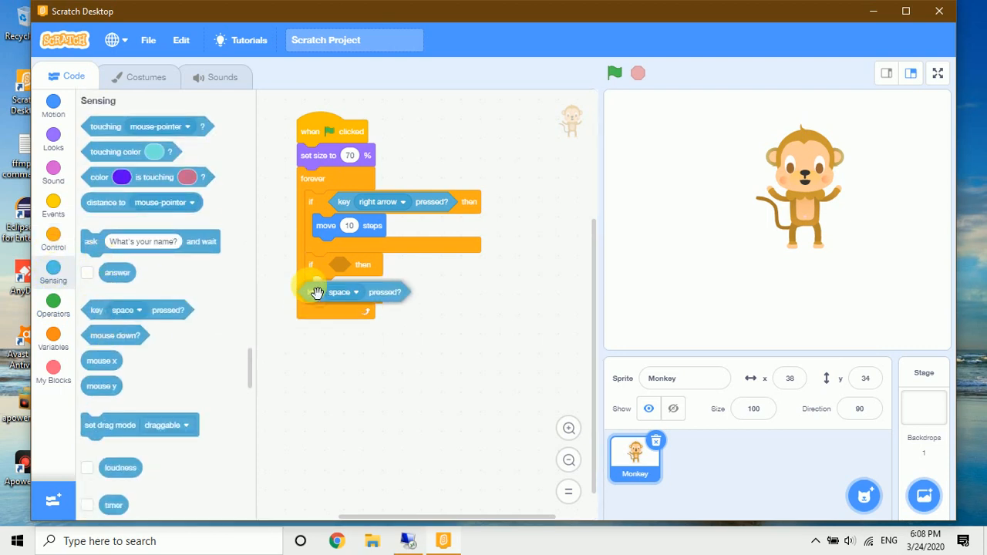
pyautogui.click(339, 292)
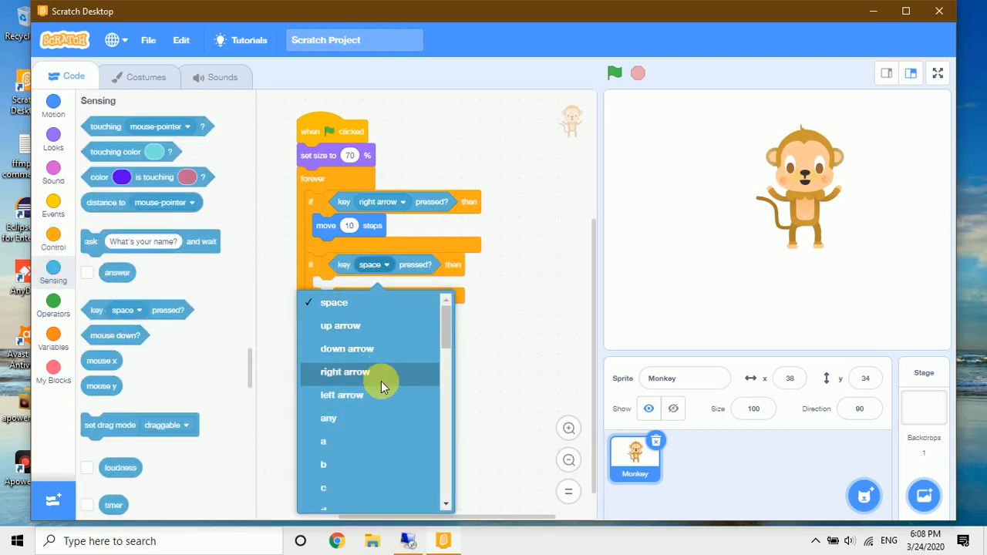
pyautogui.click(342, 395)
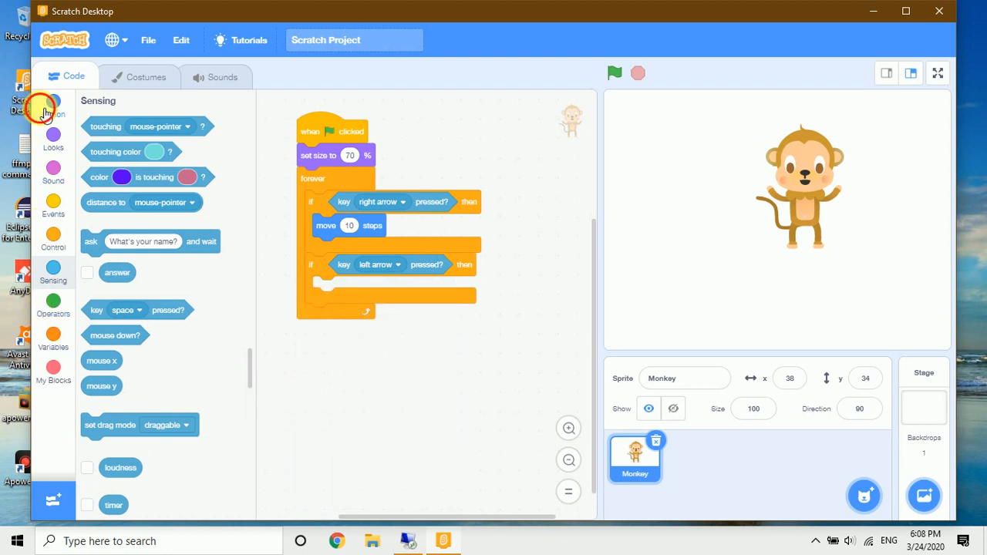
# - Add move 10 and move -10 steps to the two ifs and run the game to test
pyautogui.click(52, 105)
pyautogui.write('-10')
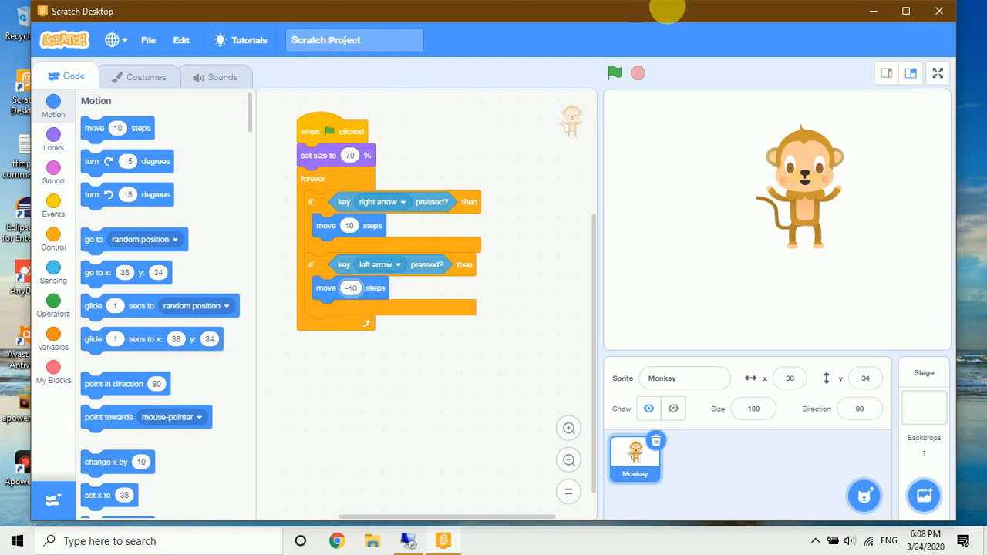
pyautogui.click(614, 72)
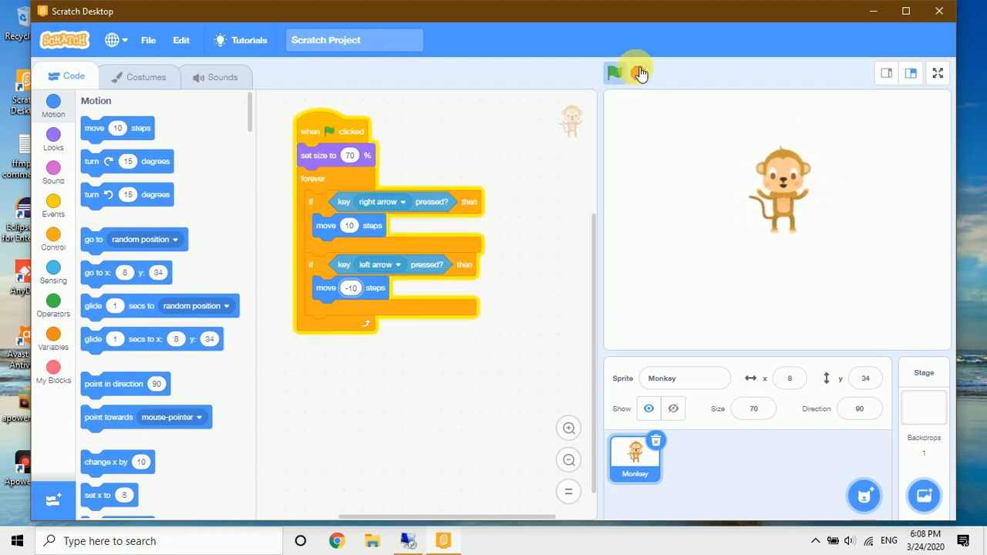
# - Stop the test run with the monkey near the stage bottom and go to add another sprite
pyautogui.click(613, 72)
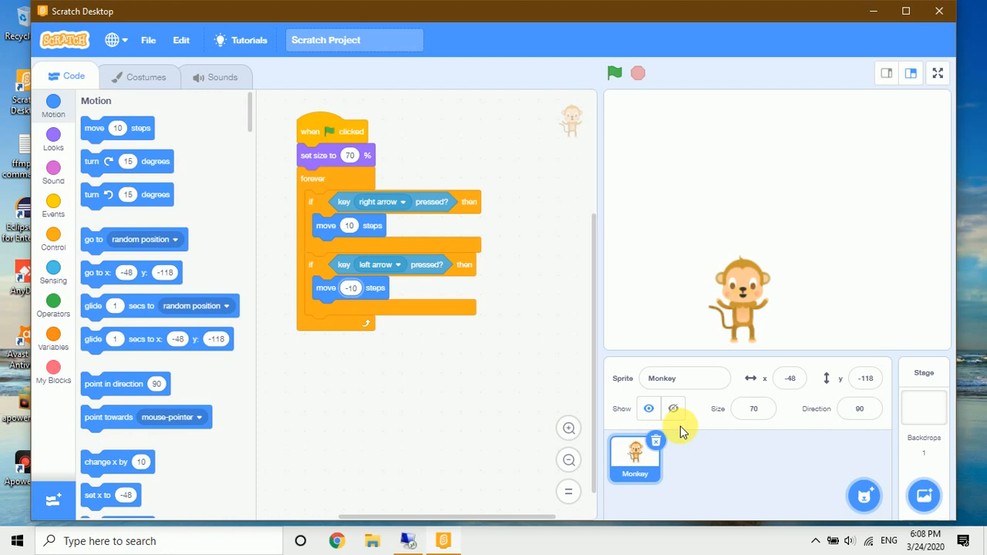
pyautogui.click(863, 496)
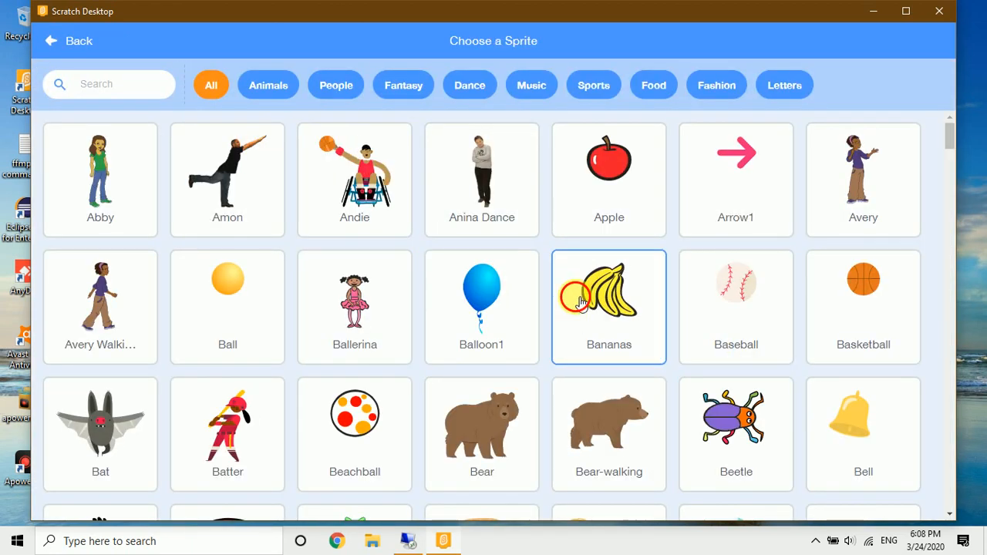
# - Add the Bananas sprite from the library alongside the Monkey
pyautogui.click(607, 290)
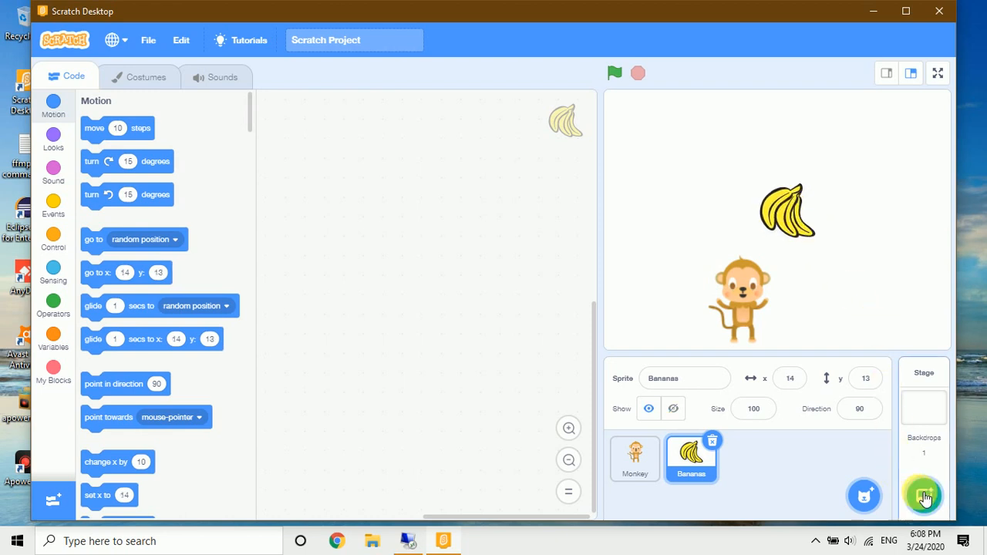
pyautogui.click(922, 496)
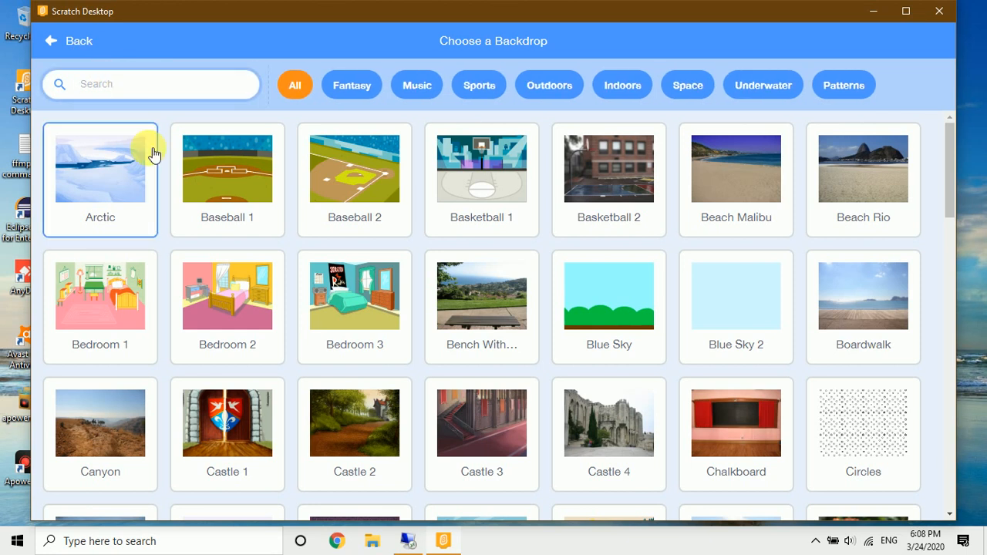
# - Search 'for' and set the Forest backdrop on the stage
pyautogui.write('for')
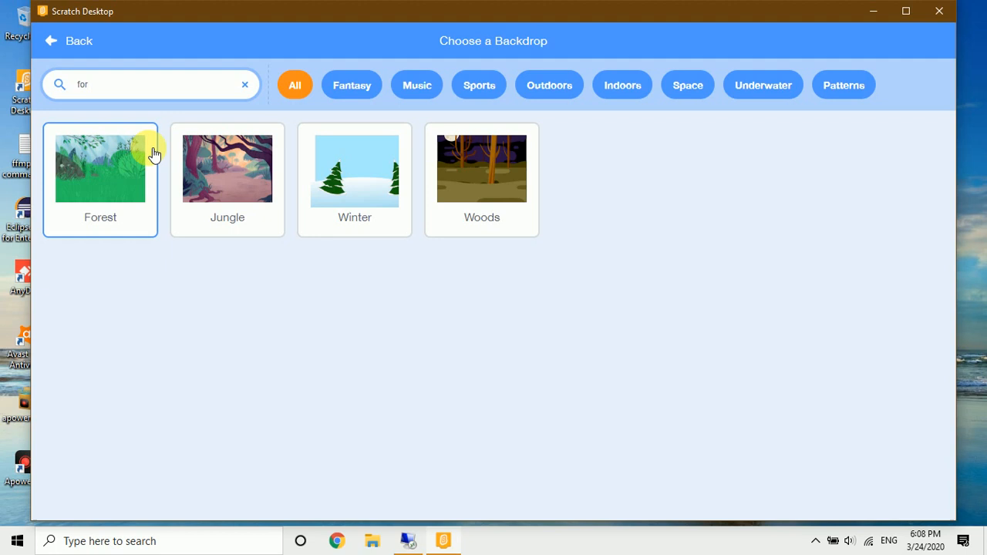
pyautogui.click(101, 168)
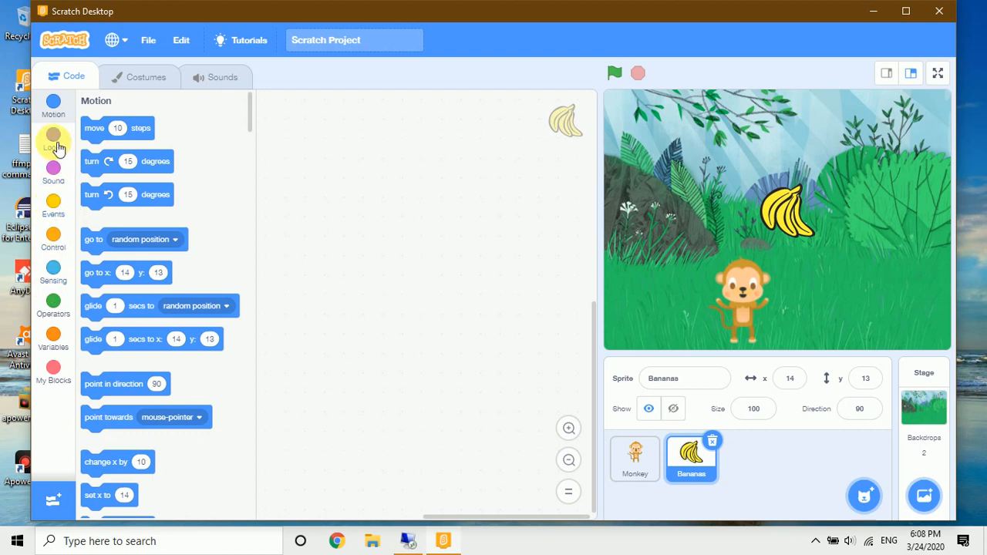
pyautogui.click(53, 206)
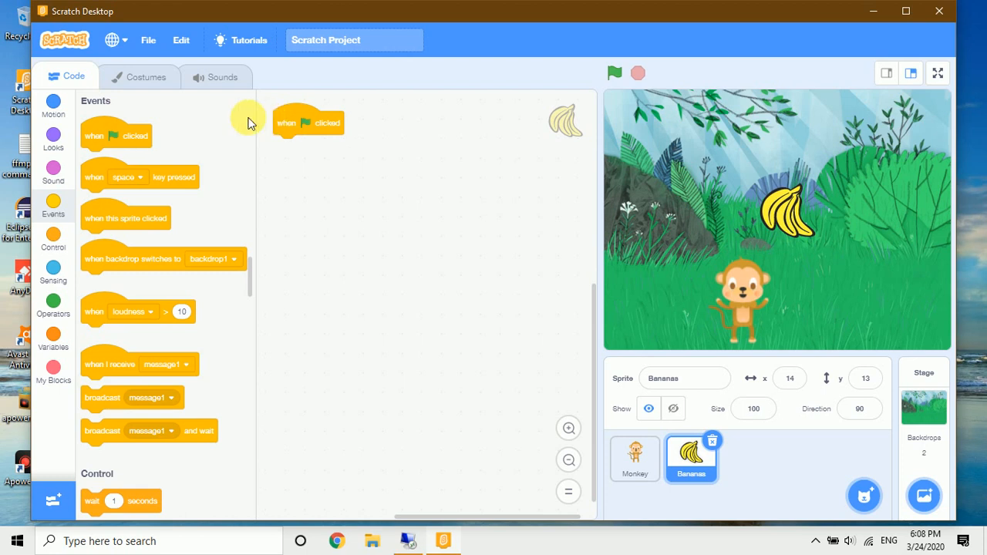
# - Give the Bananas green-flag script a switch-backdrop-to-Forest block as its first action
pyautogui.click(52, 173)
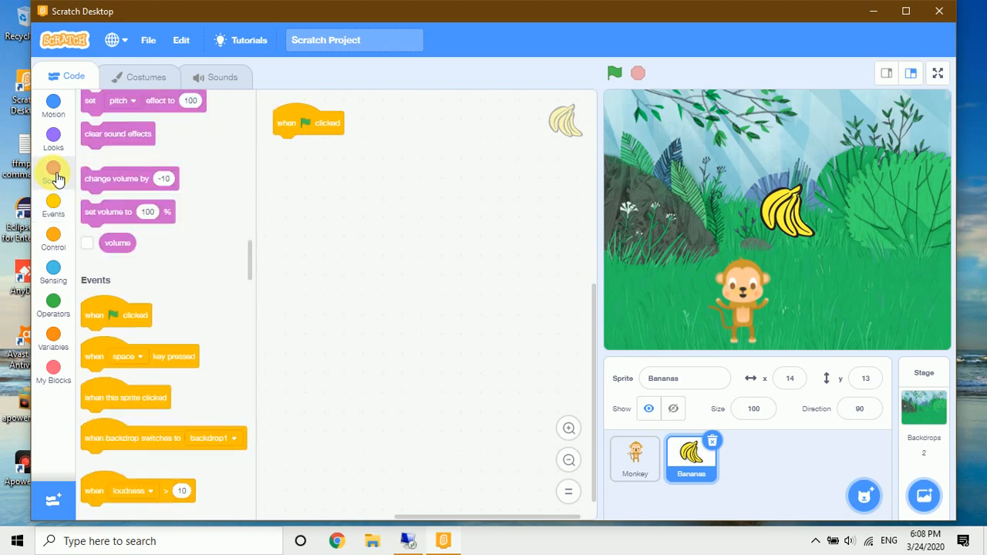
pyautogui.click(52, 139)
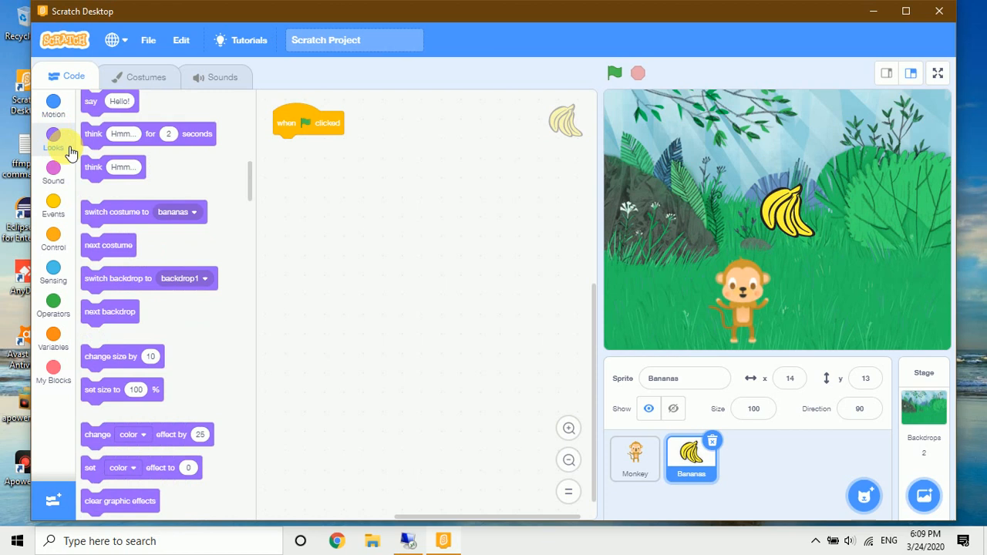
pyautogui.click(52, 139)
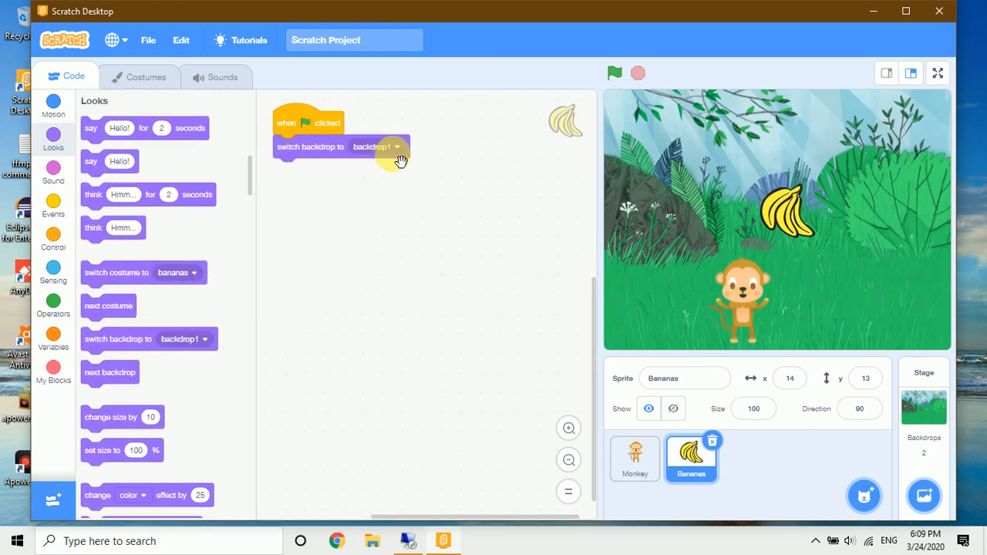
pyautogui.click(376, 147)
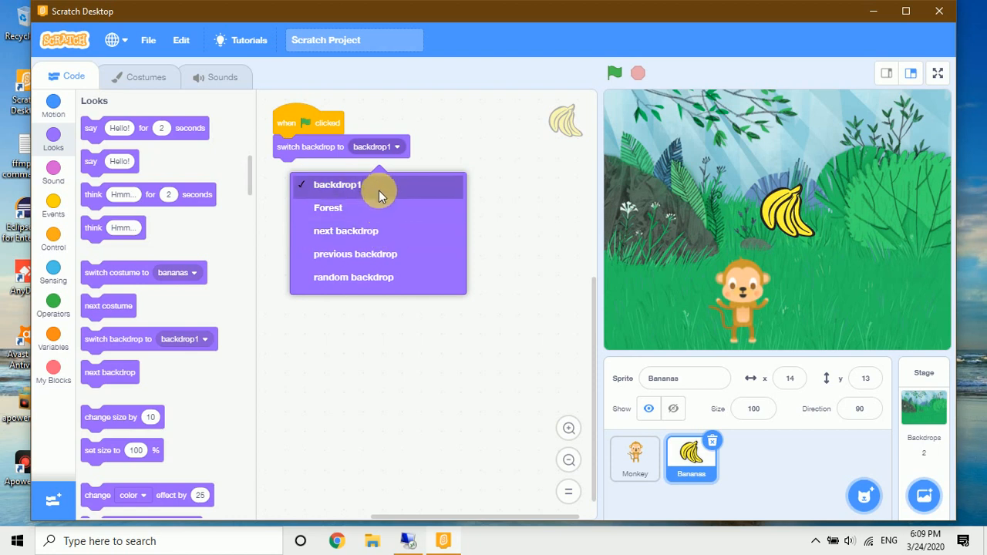
pyautogui.click(326, 206)
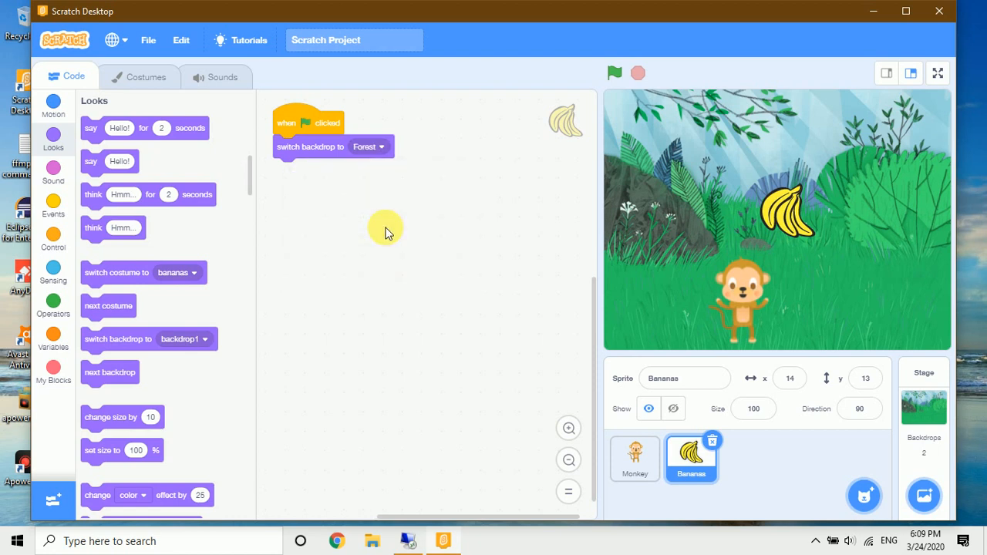
pyautogui.moveTo(52, 173)
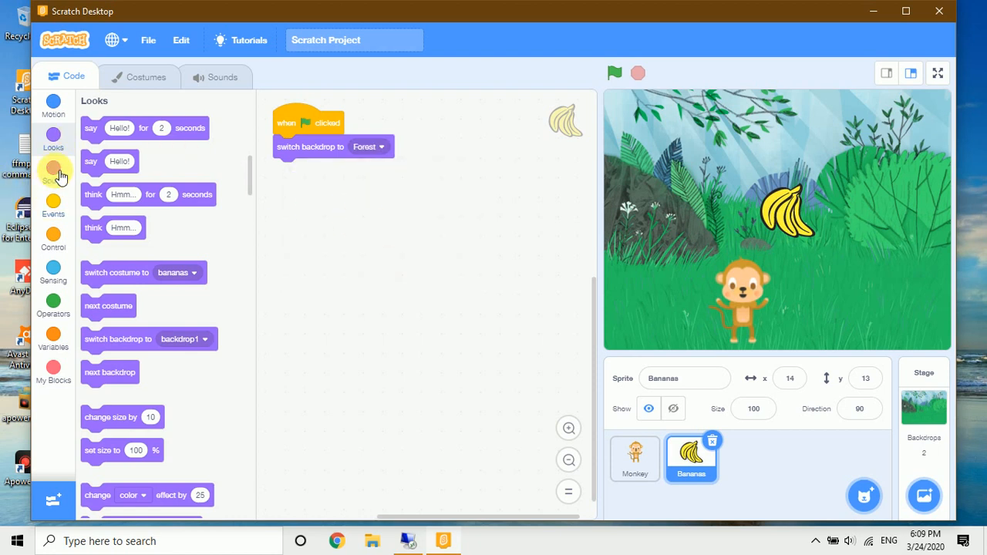
pyautogui.moveTo(52, 213)
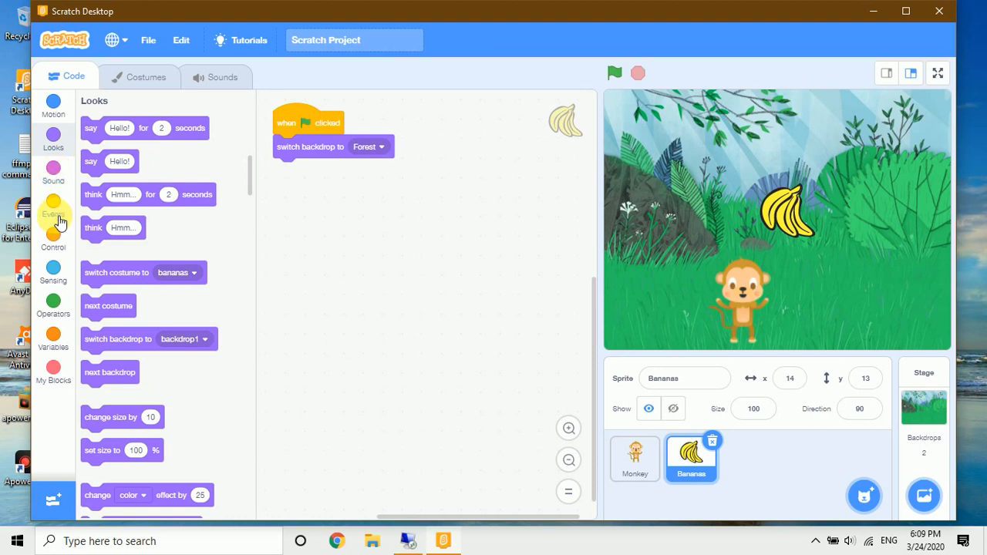
pyautogui.click(52, 105)
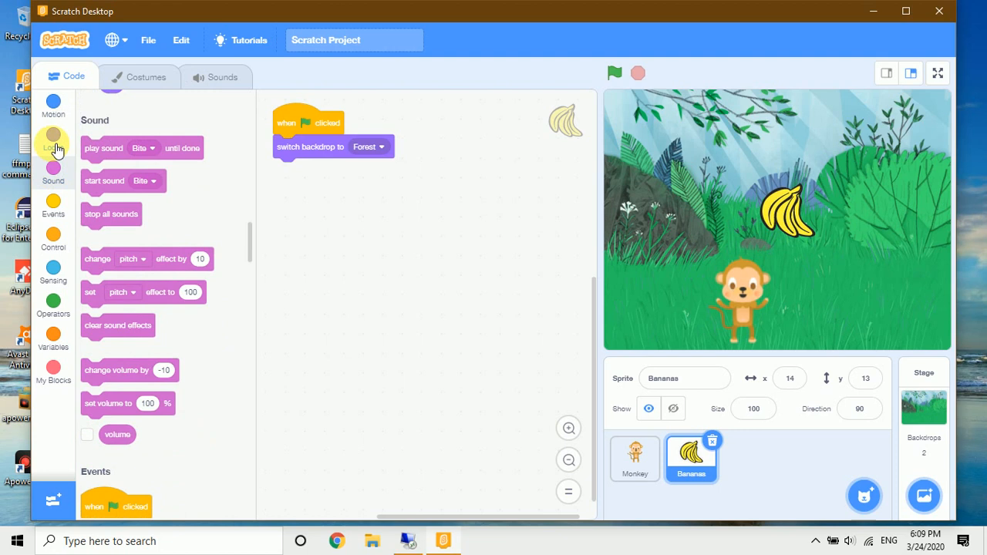
# - Add a set-size block at 70% under the backdrop switch in the Bananas script
pyautogui.click(53, 142)
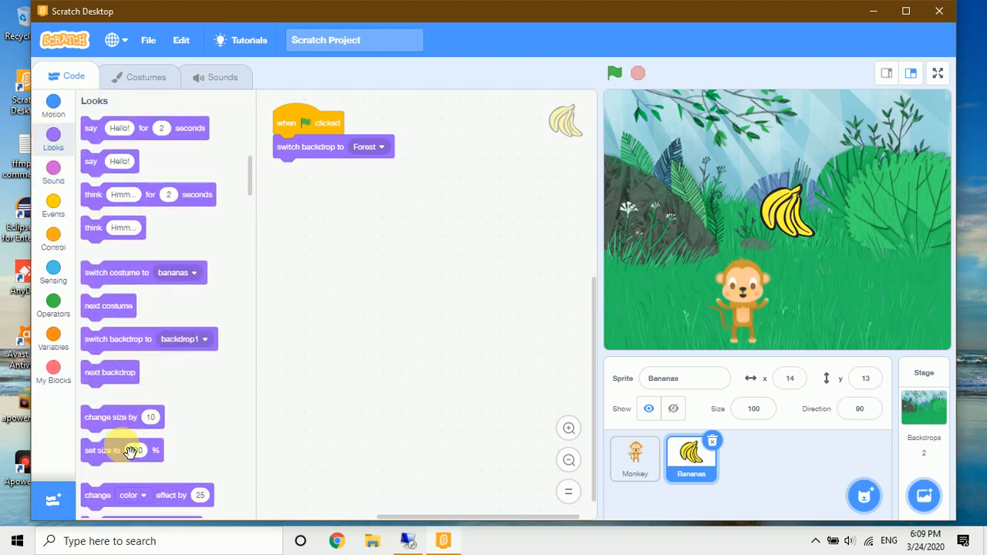
pyautogui.moveTo(120, 450); pyautogui.dragTo(315, 170)
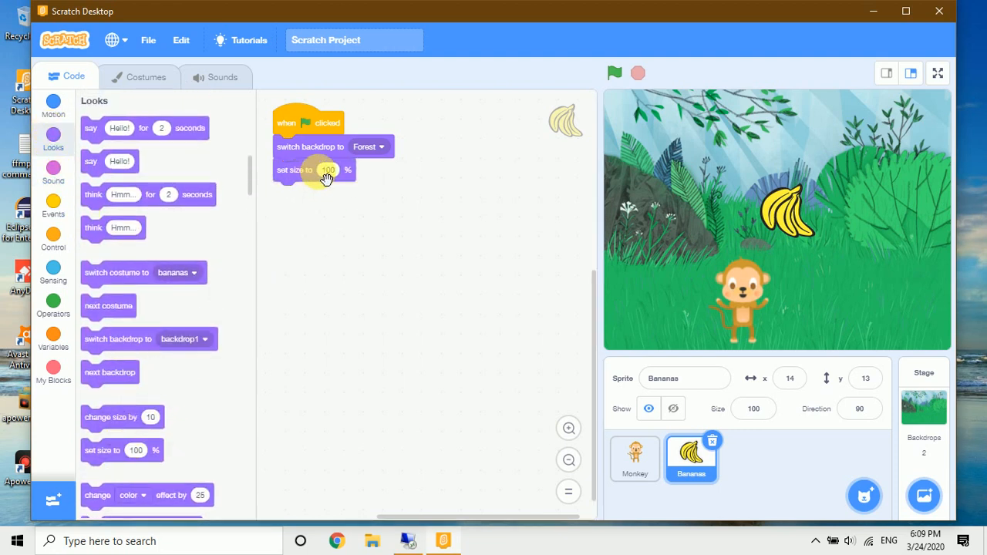
pyautogui.click(327, 169)
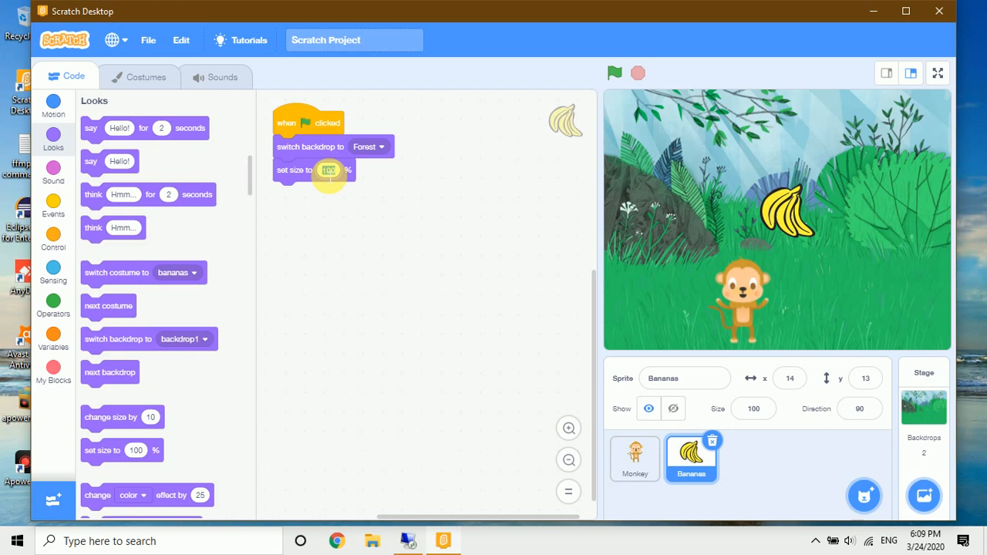
pyautogui.write('70')
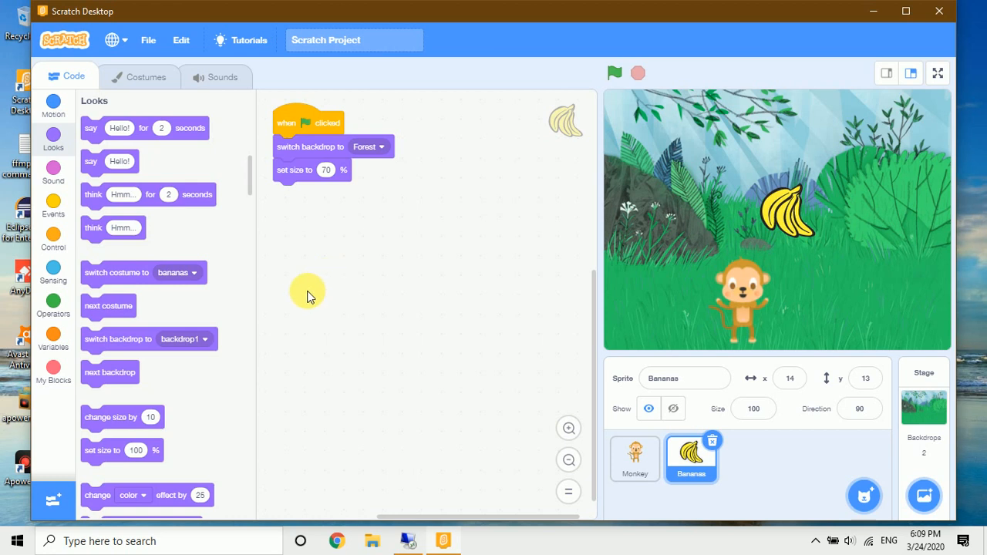
pyautogui.click(53, 176)
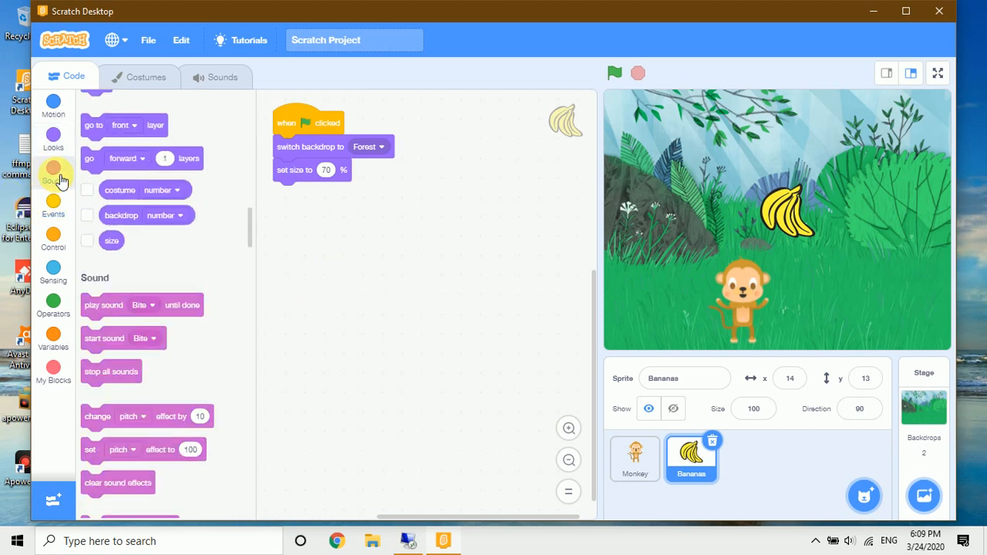
pyautogui.click(53, 238)
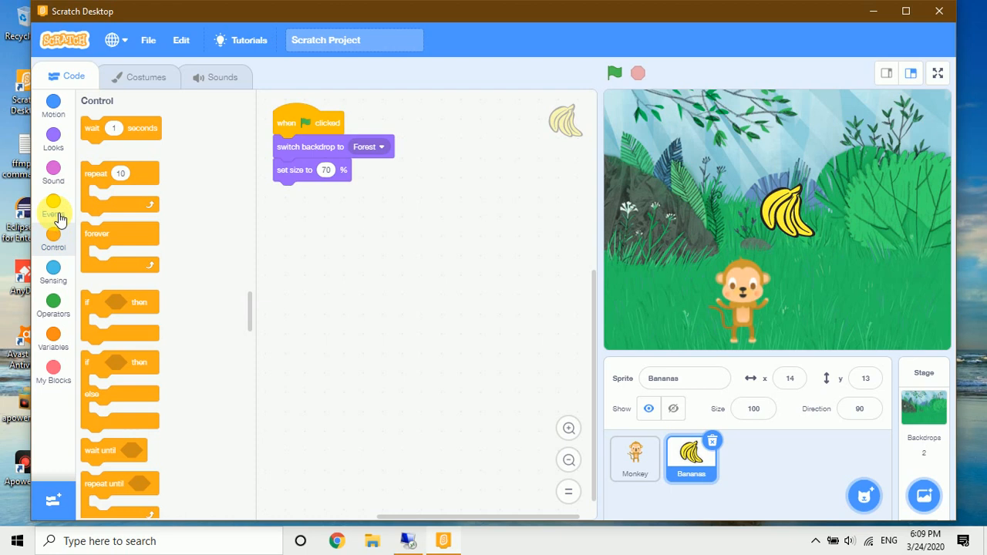
# - Add a go to block placing Bananas at a random x from -225 to 225, y 115
pyautogui.click(52, 213)
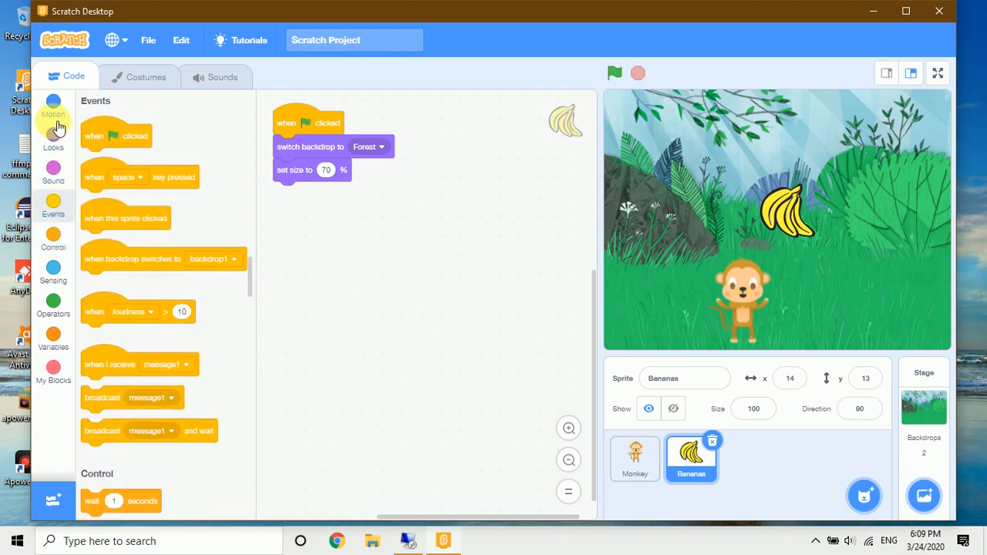
pyautogui.click(52, 104)
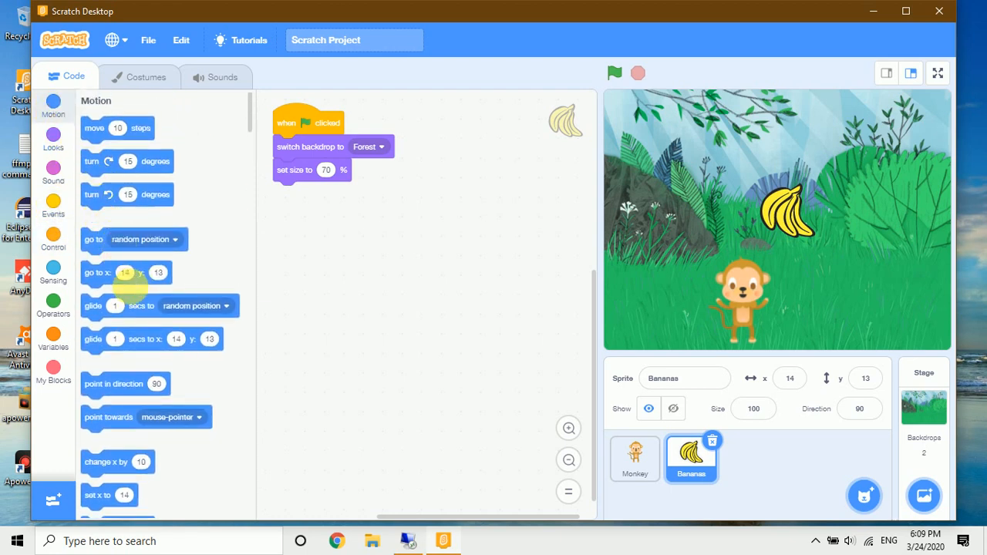
pyautogui.moveTo(124, 271); pyautogui.dragTo(318, 202)
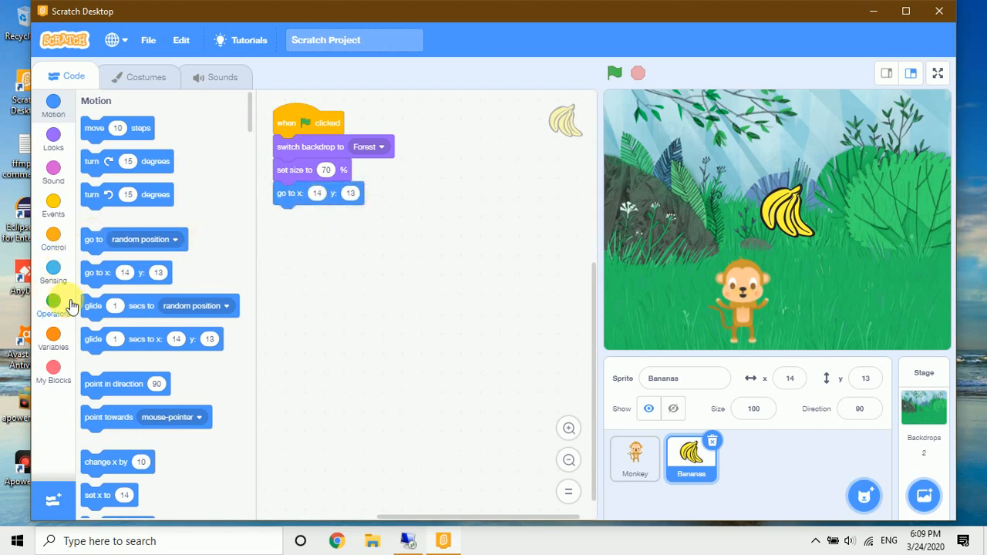
pyautogui.click(53, 300)
pyautogui.write('-225')
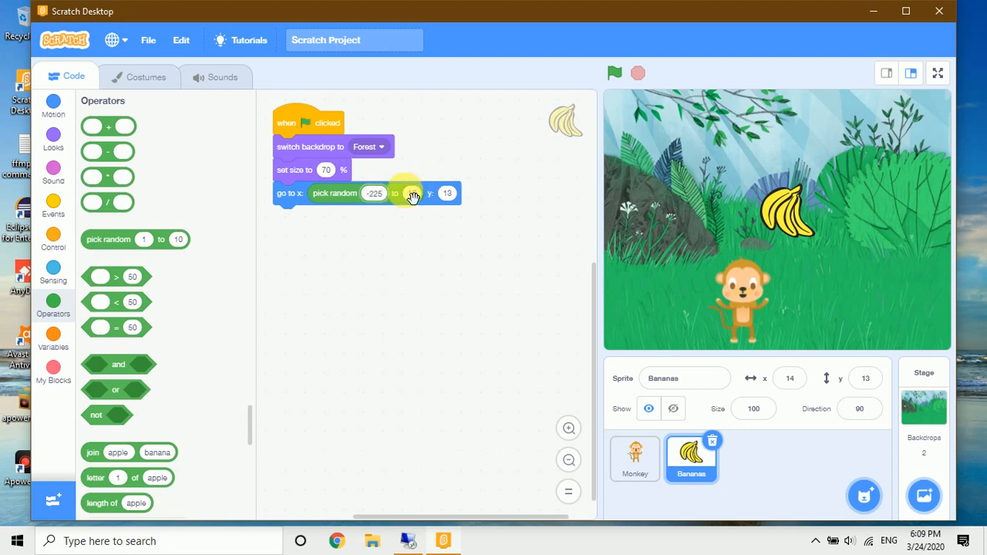
pyautogui.click(412, 192)
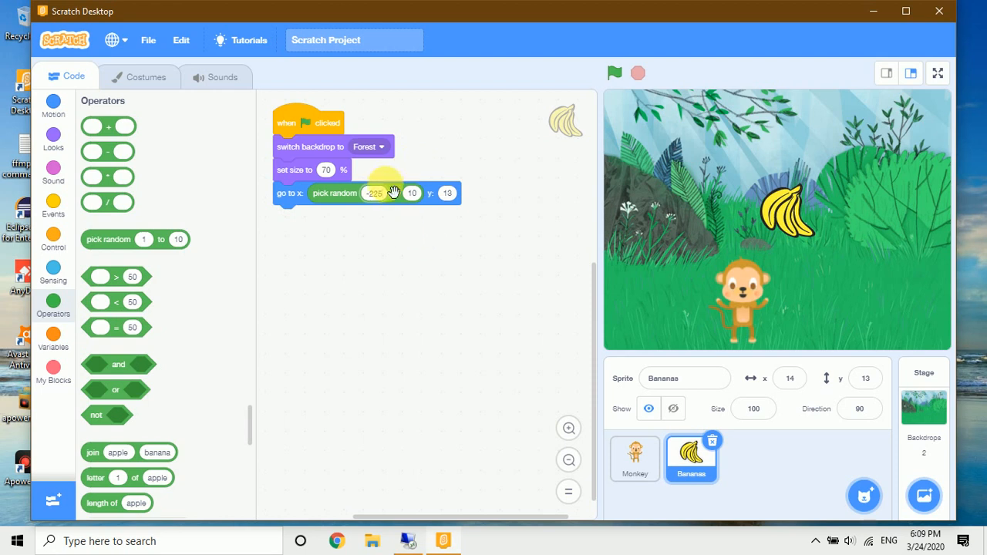
pyautogui.click(412, 193)
pyautogui.write('225')
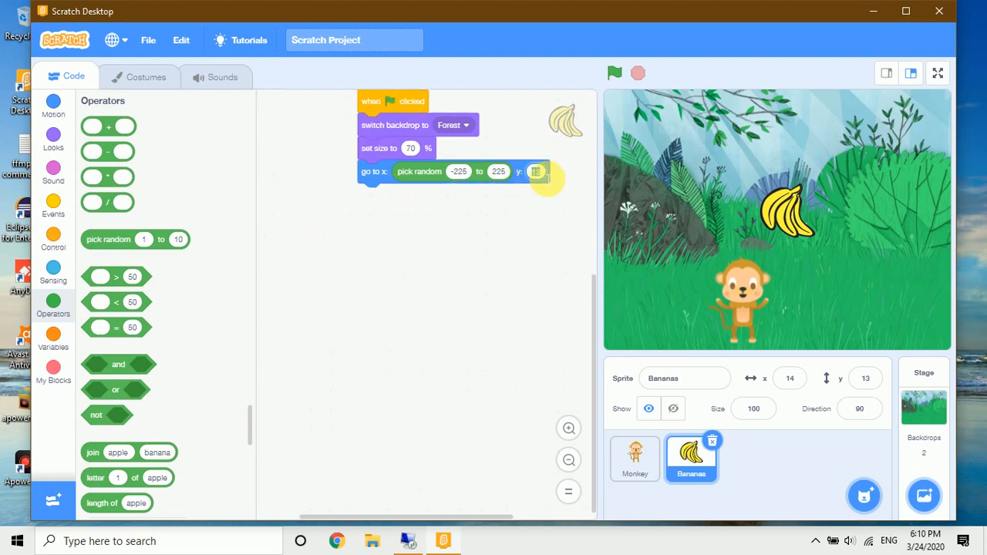
pyautogui.write('115')
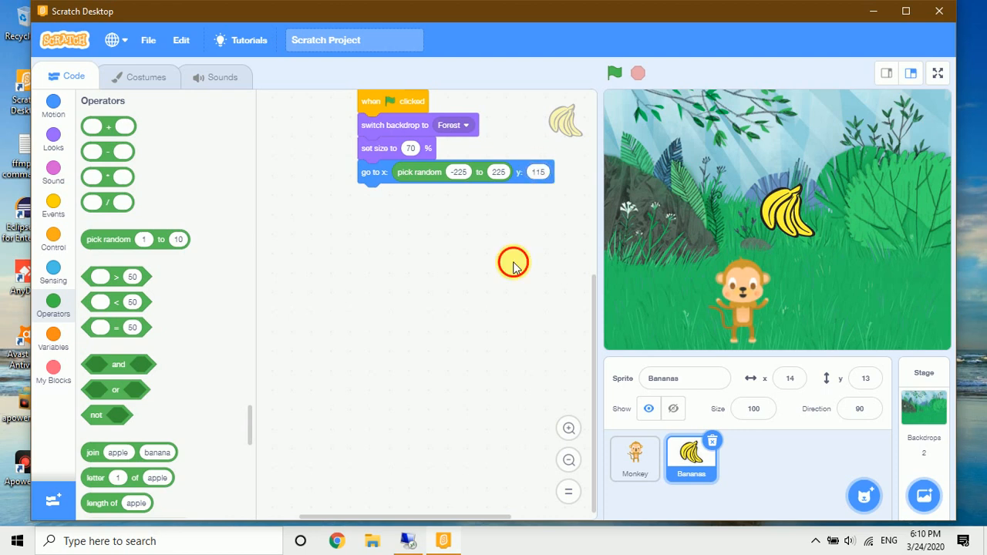
pyautogui.moveTo(513, 262)
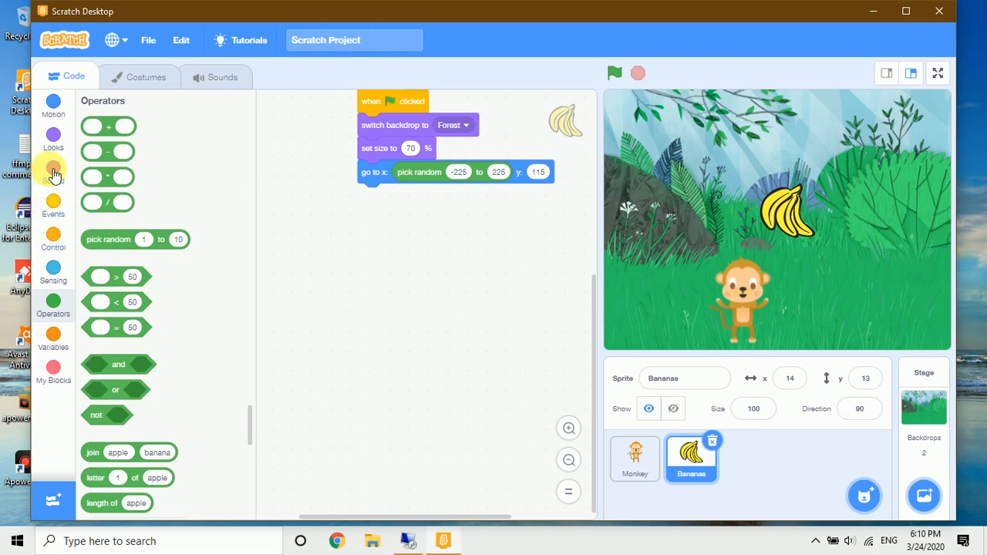
# - Create a 'score' variable for all sprites and set score to 0 in the Bananas script
pyautogui.click(52, 108)
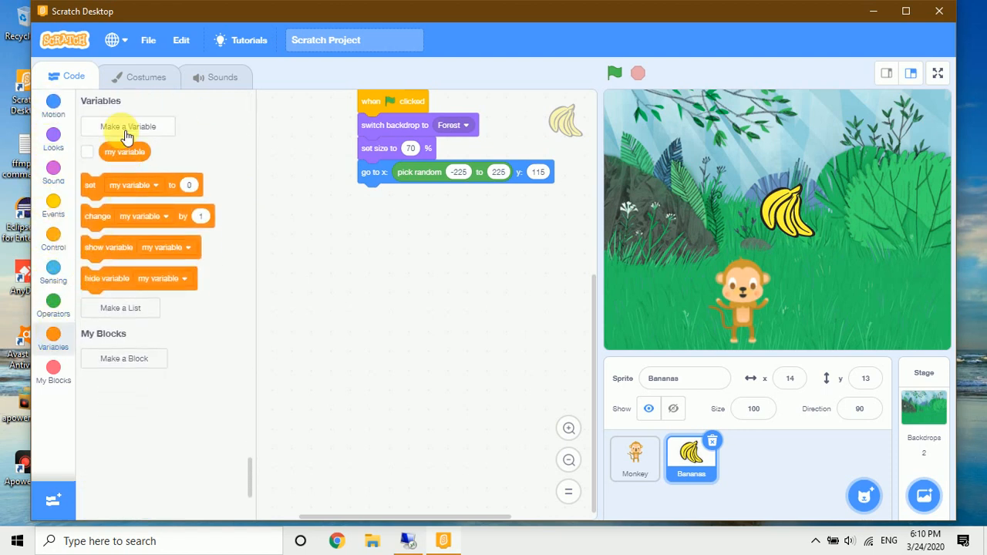
pyautogui.click(126, 127)
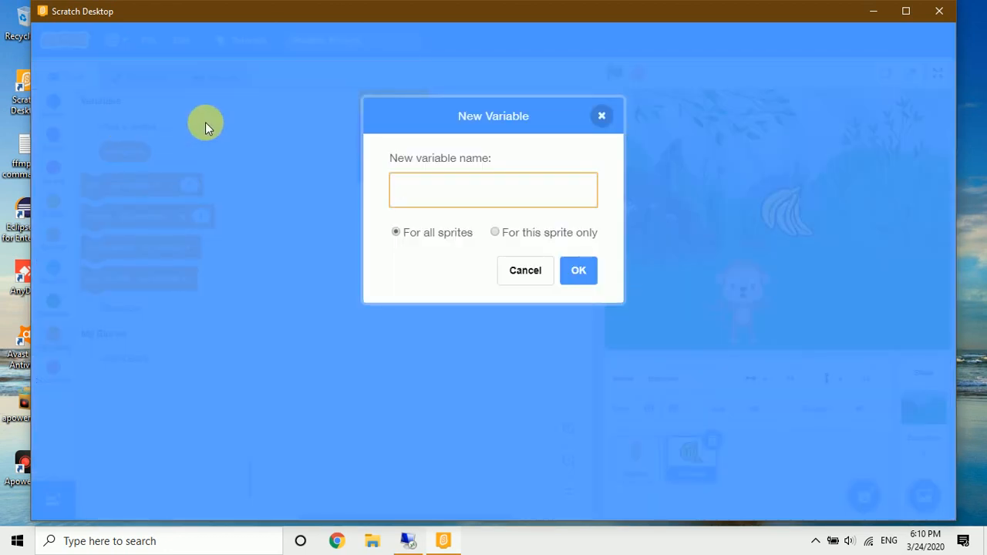
pyautogui.write('score')
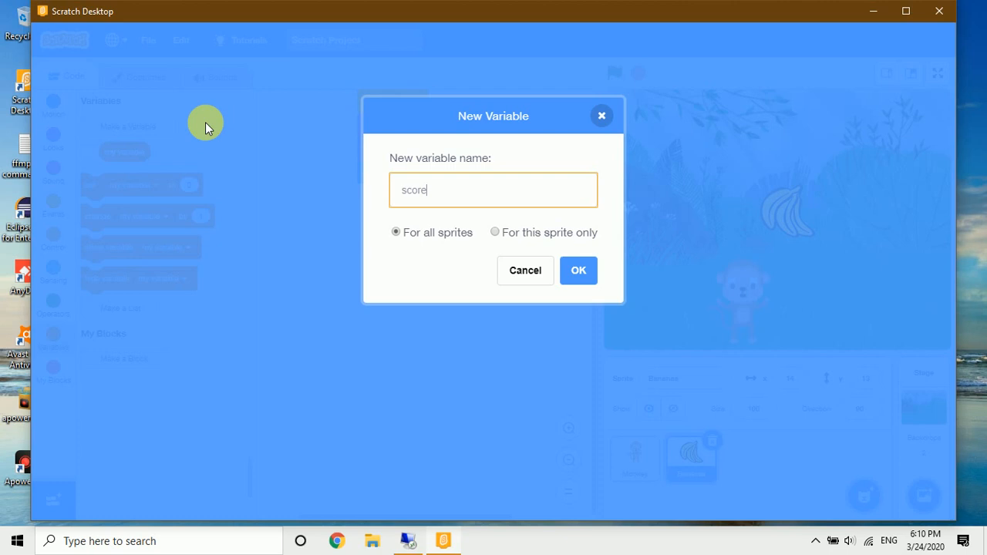
pyautogui.click(578, 270)
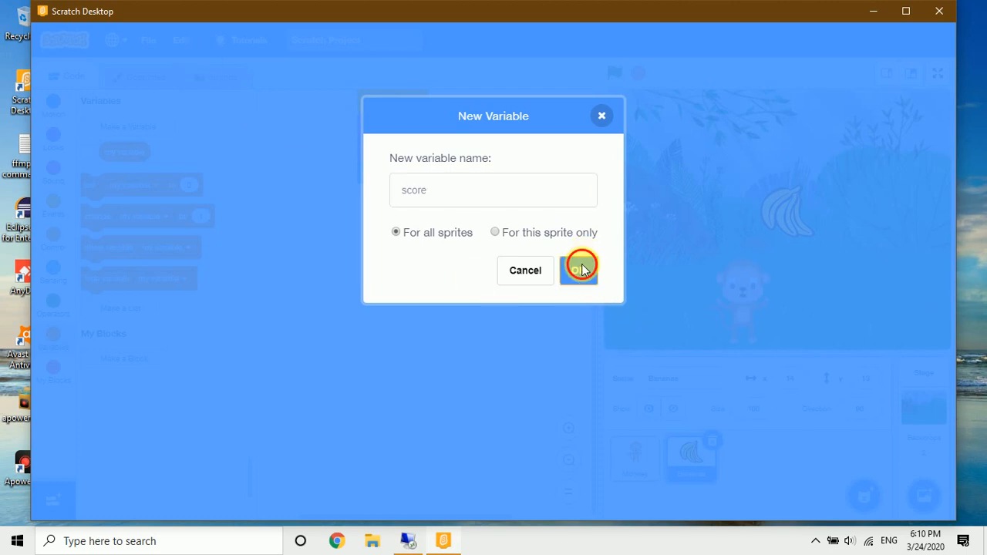
pyautogui.click(578, 270)
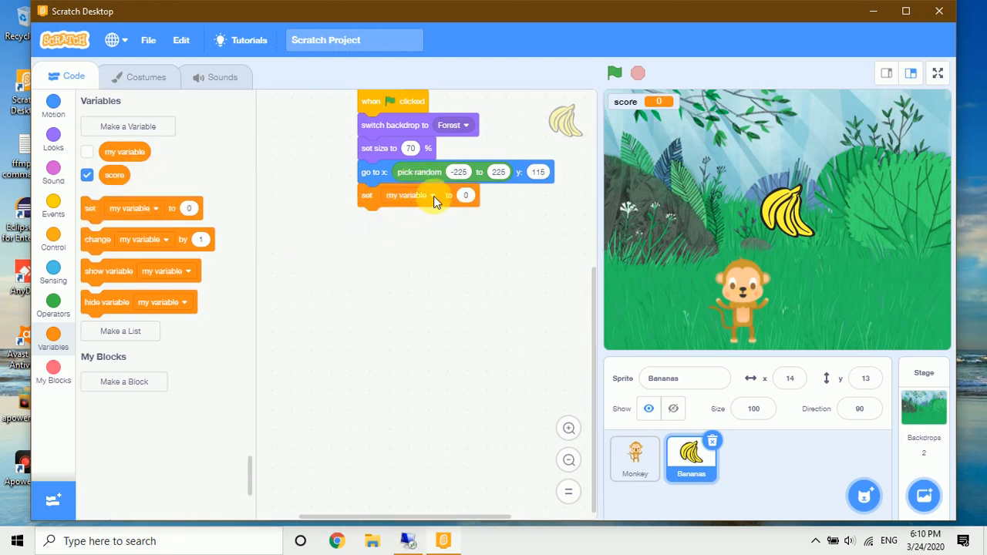
pyautogui.click(407, 194)
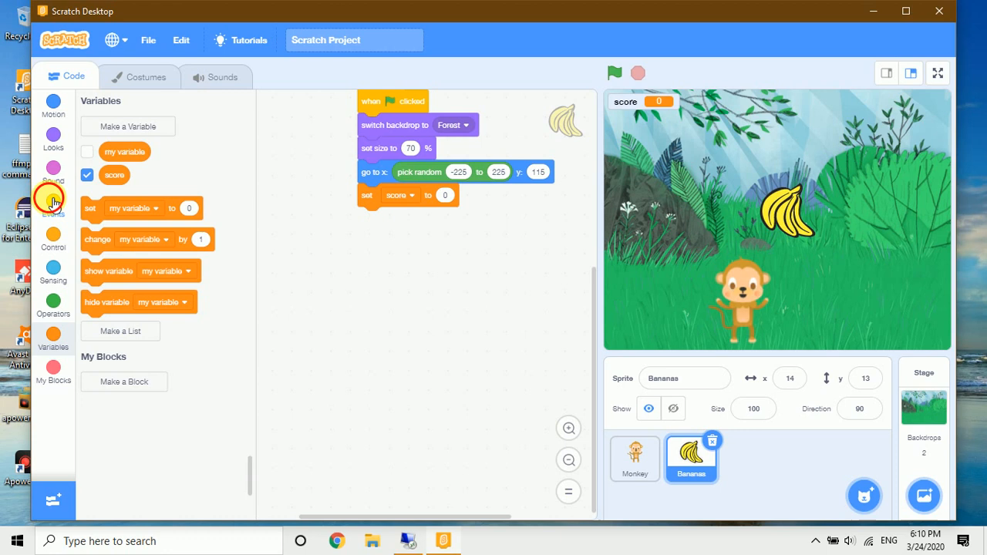
pyautogui.click(53, 239)
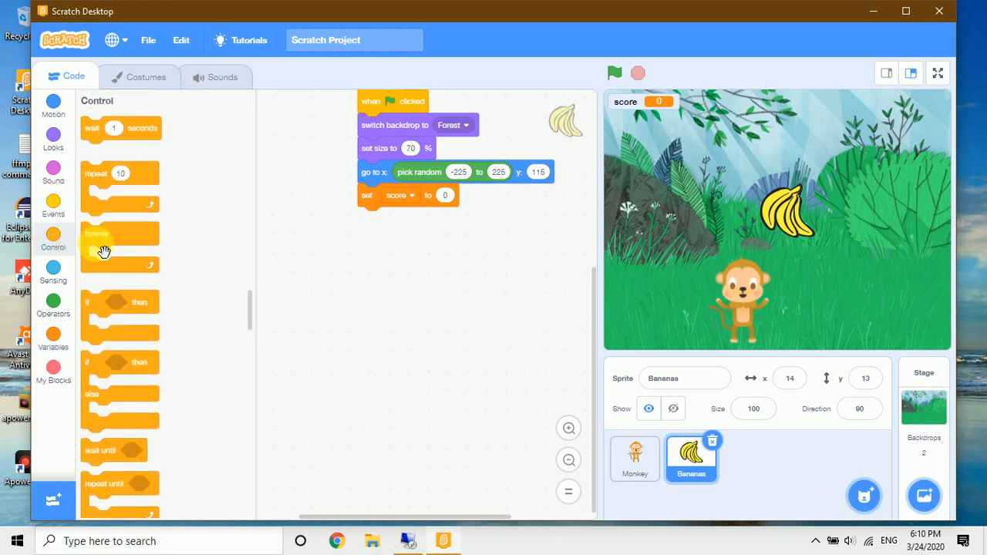
# - Add a forever loop that changes the banana's y by -10 each pass
pyautogui.moveTo(105, 250); pyautogui.dragTo(393, 231)
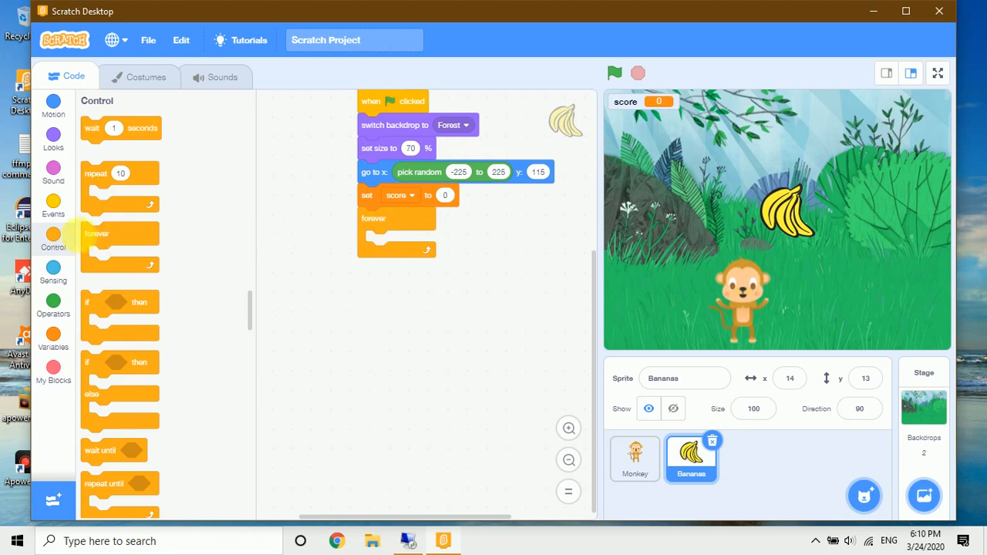
pyautogui.click(52, 105)
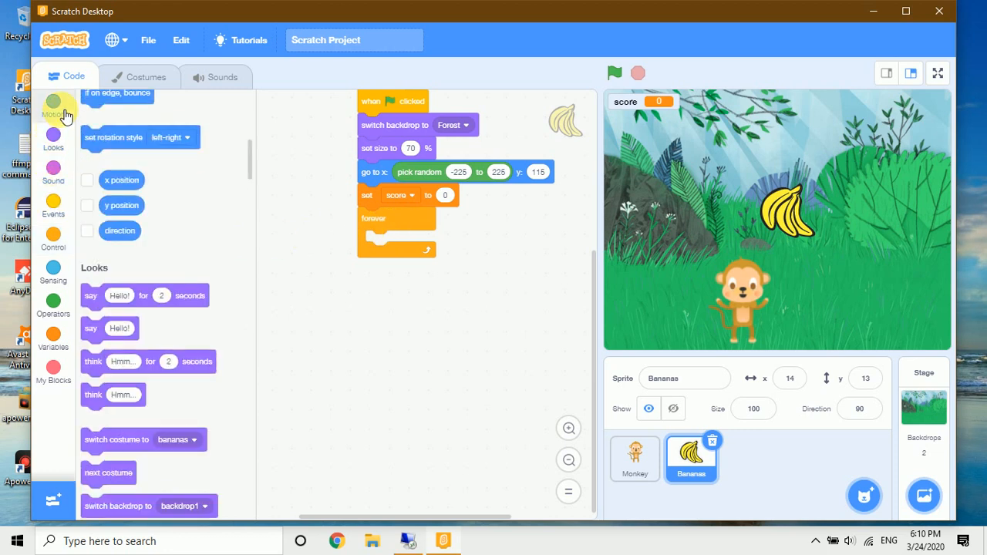
pyautogui.click(53, 105)
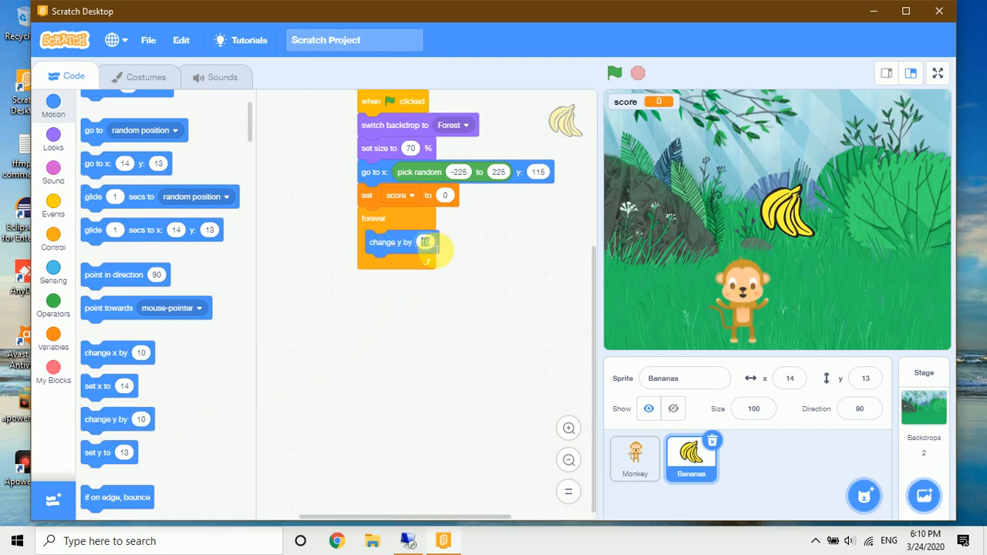
pyautogui.click(425, 242)
pyautogui.write('-10')
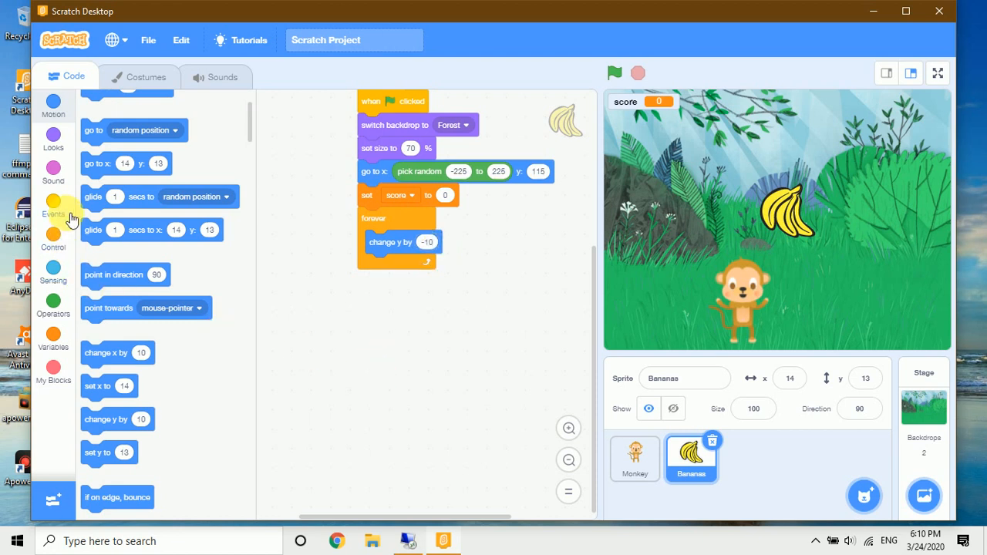
# - Inside the loop, add an if checking whether y position is less than -190
pyautogui.click(52, 234)
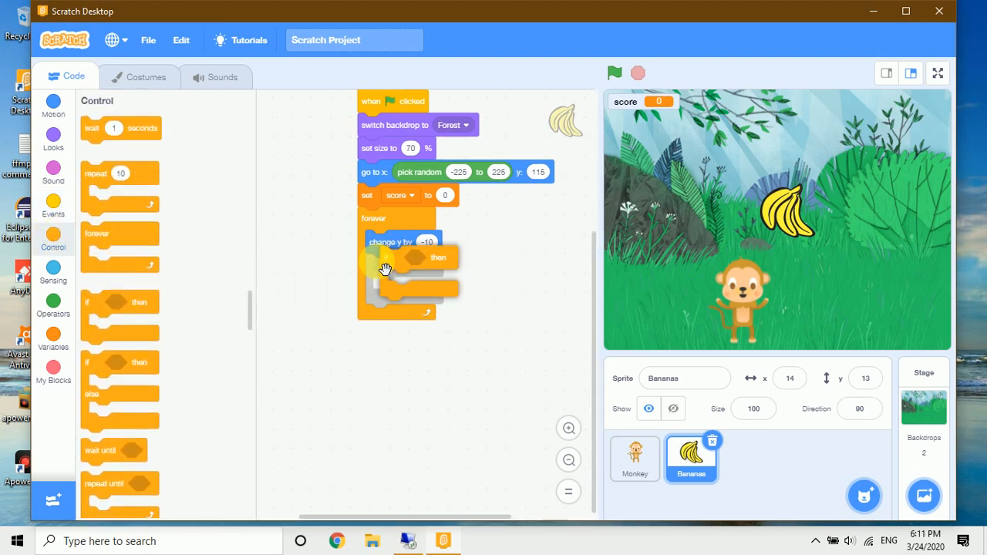
pyautogui.click(52, 301)
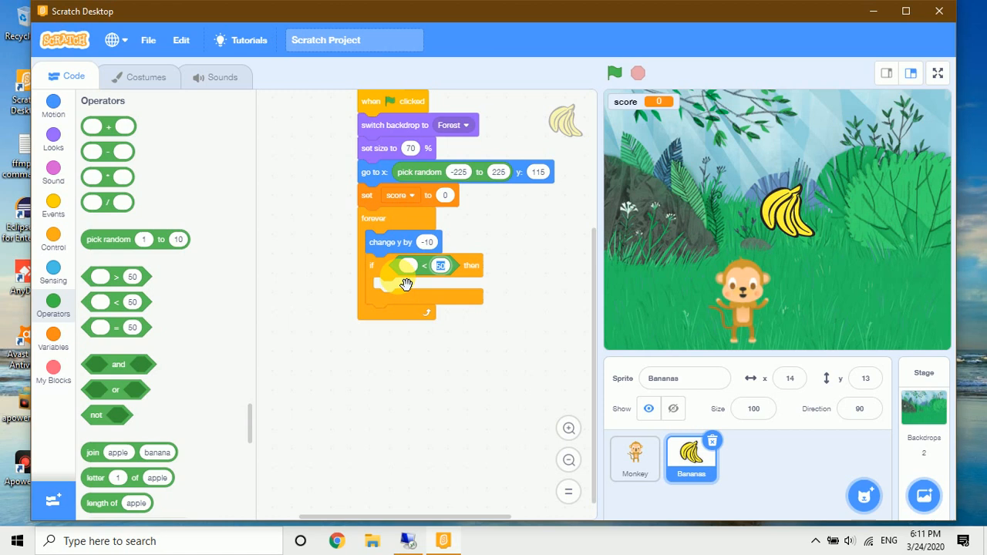
pyautogui.click(441, 265)
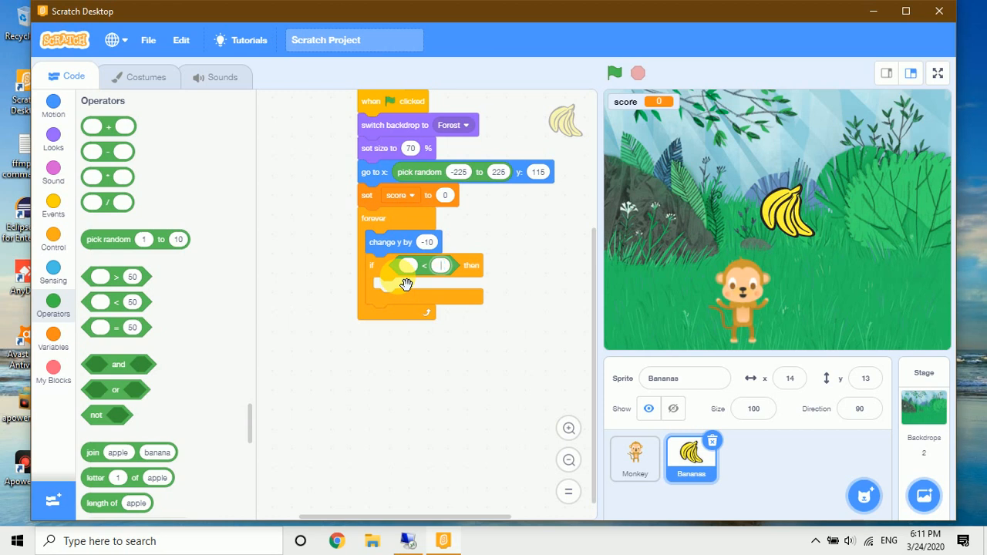
pyautogui.write('-190')
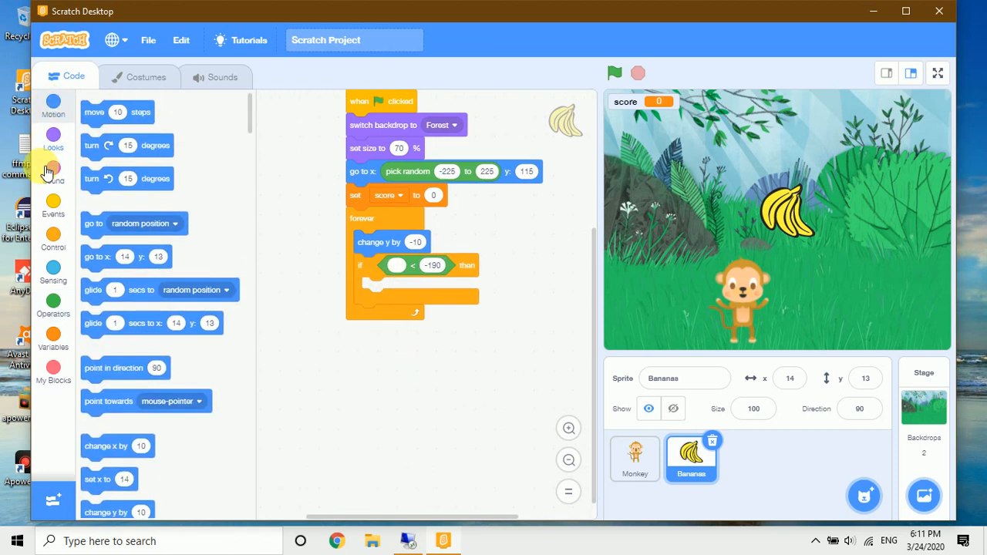
pyautogui.scroll(-3)
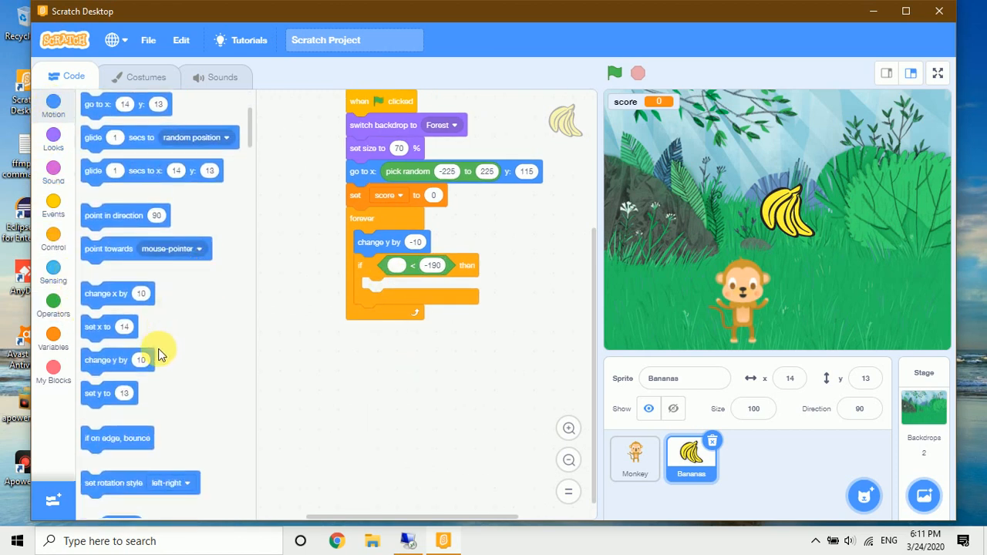
pyautogui.scroll(-3)
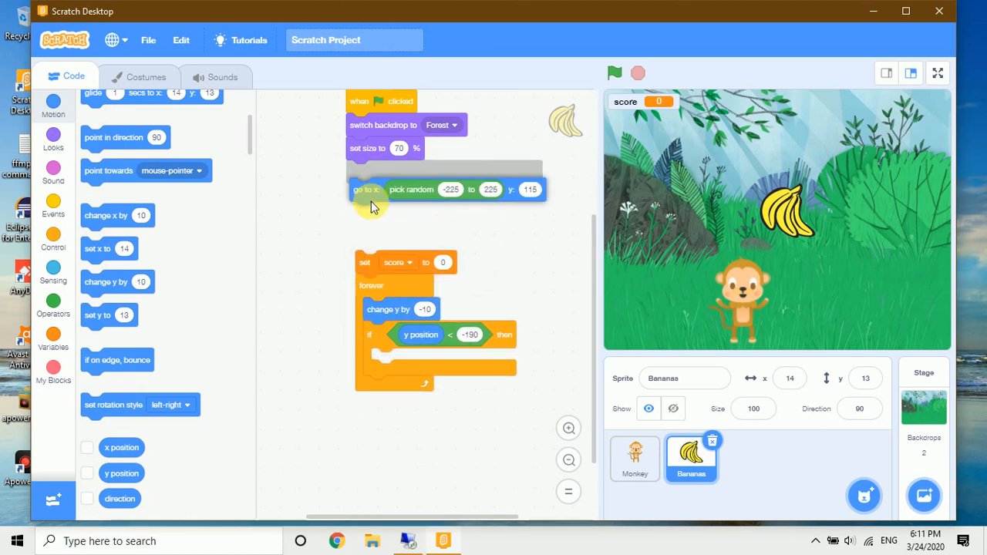
# - Move 'set score to 0' before the go-to block and copy the random go-to into the if
pyautogui.moveTo(367, 188); pyautogui.dragTo(385, 209)
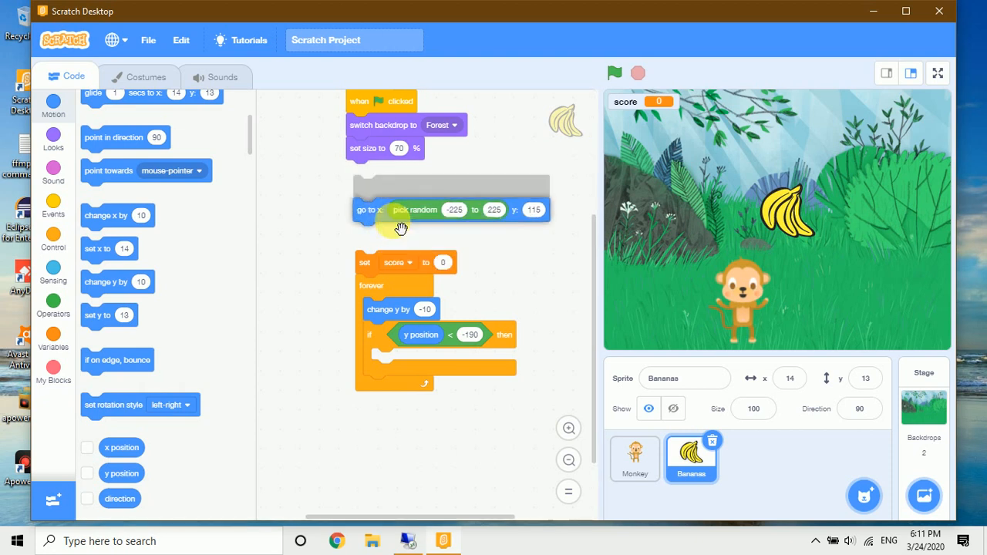
pyautogui.moveTo(401, 210); pyautogui.dragTo(438, 259)
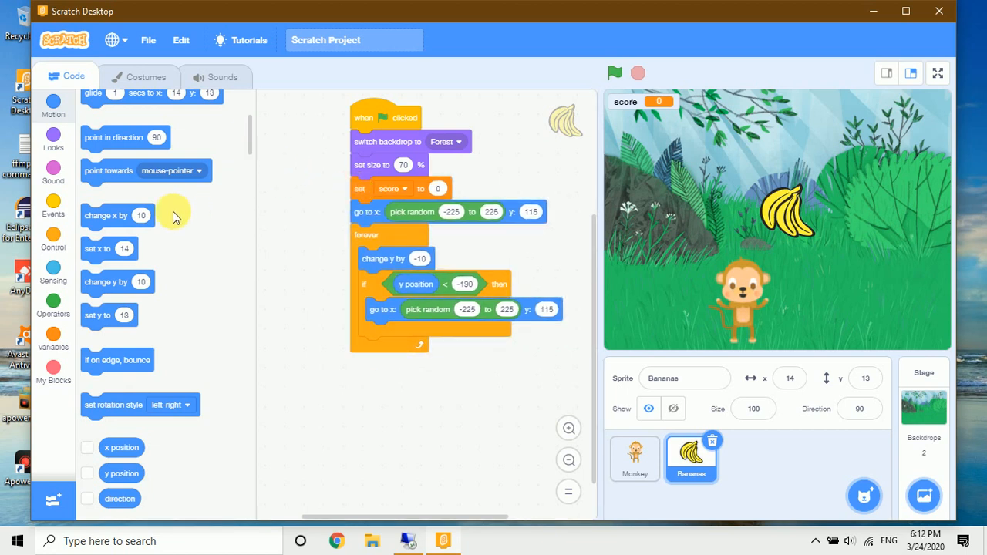
# - Add an if touching Monkey check that changes score by 1 and respawns the banana at random x, y 115
pyautogui.click(52, 239)
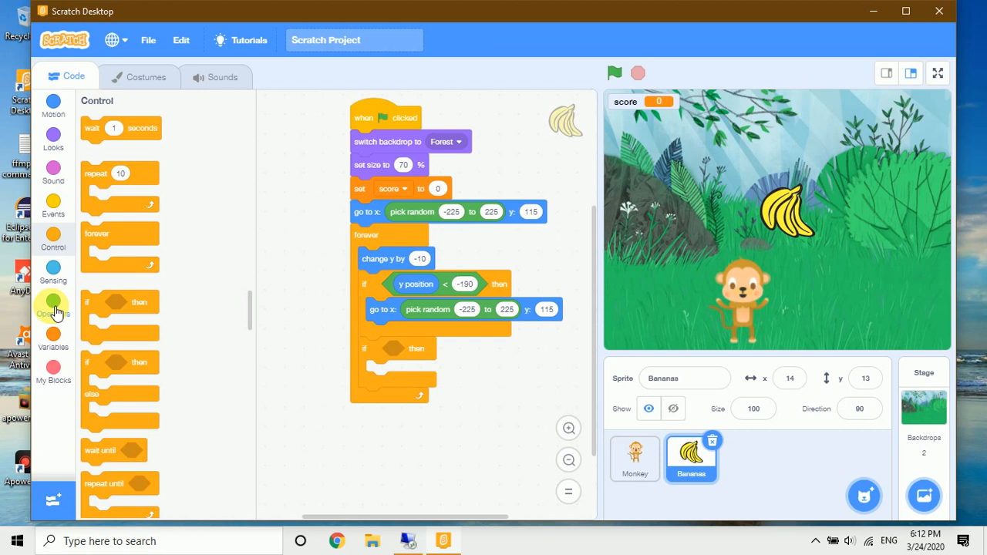
pyautogui.moveTo(52, 268)
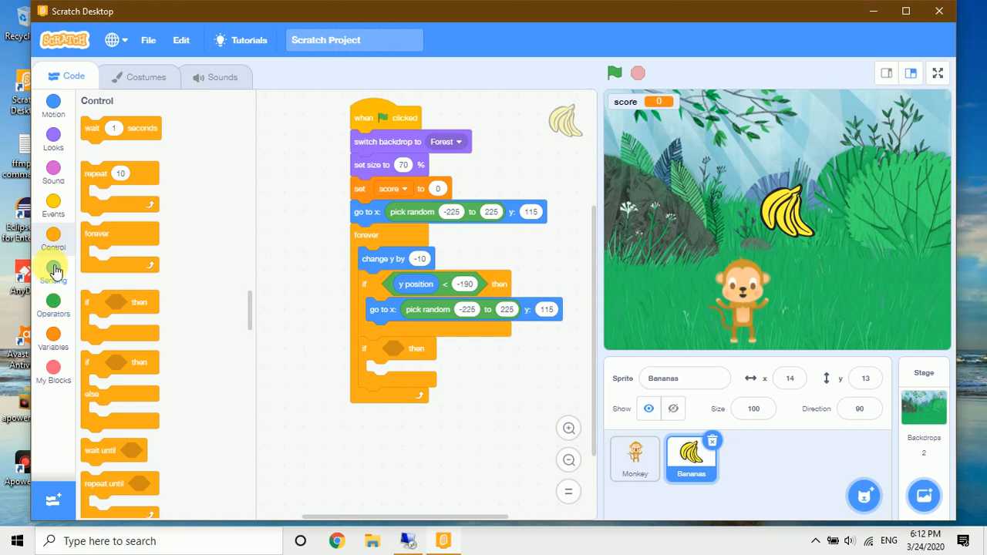
pyautogui.click(53, 274)
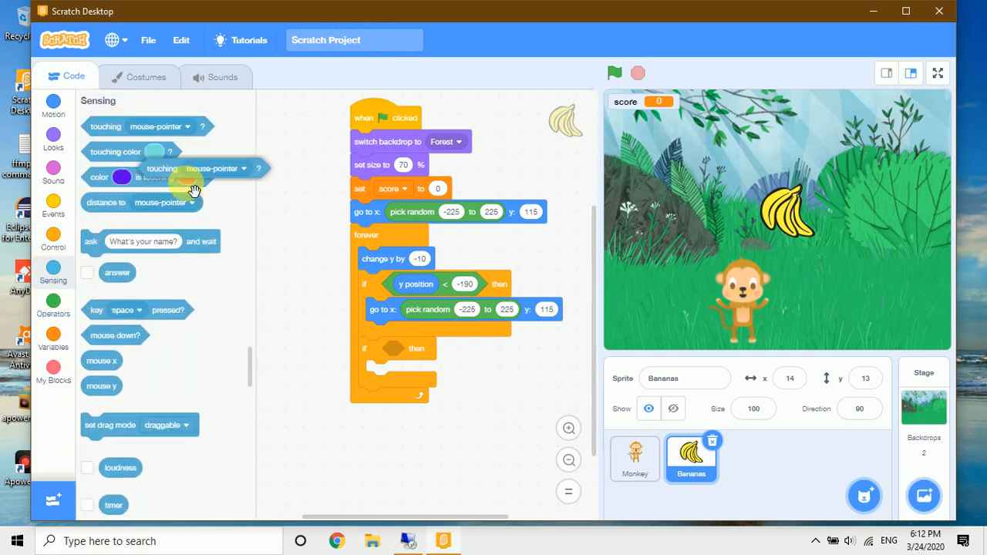
pyautogui.moveTo(162, 169); pyautogui.dragTo(407, 348)
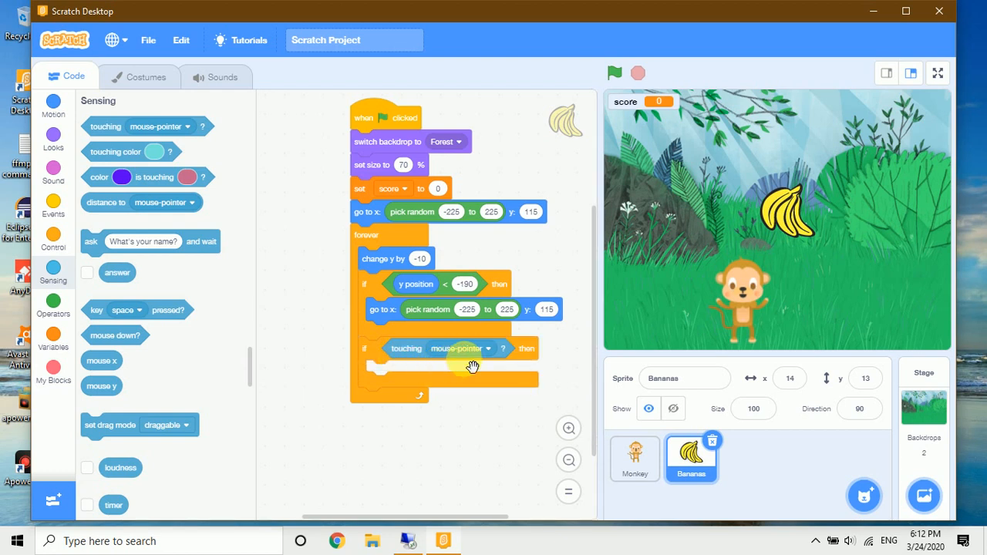
pyautogui.click(614, 72)
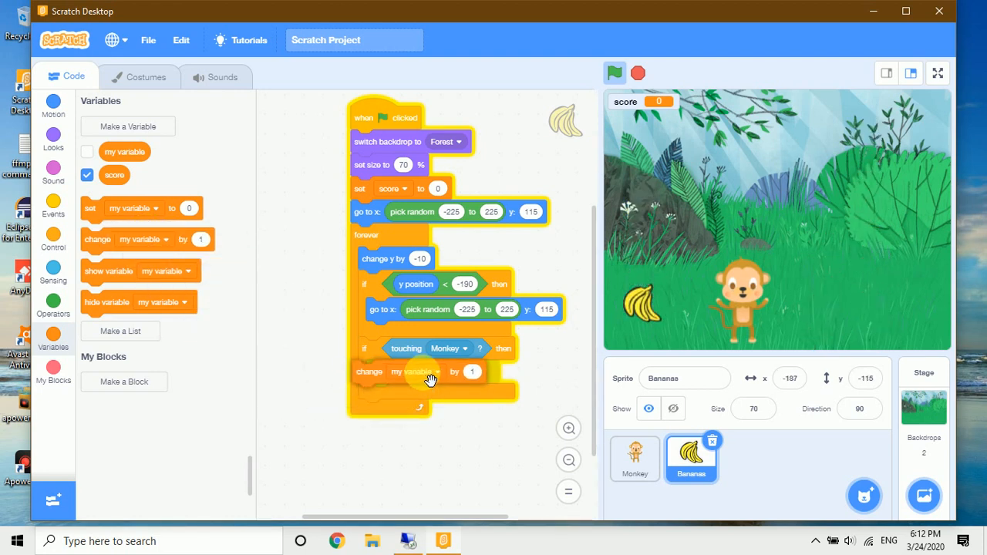
pyautogui.click(416, 371)
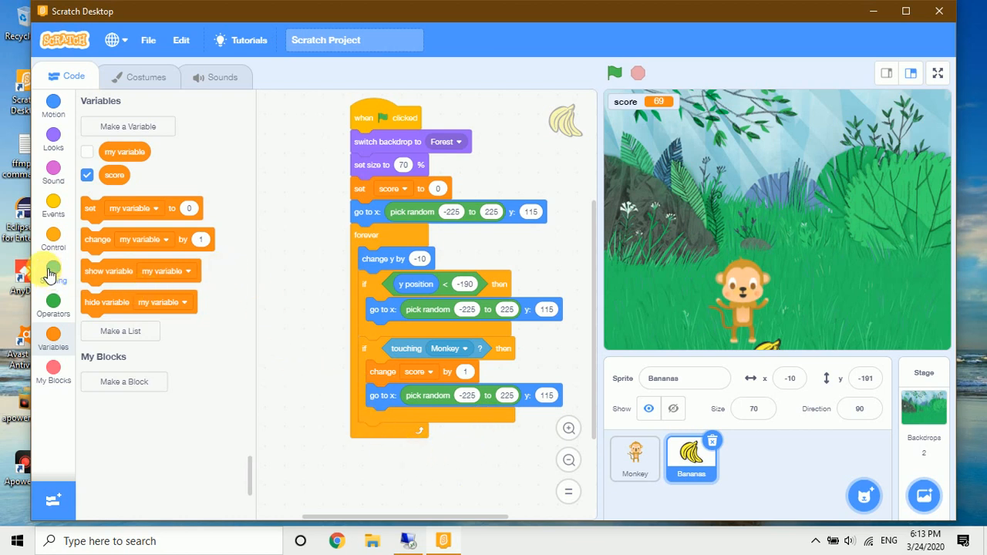
pyautogui.moveTo(52, 204)
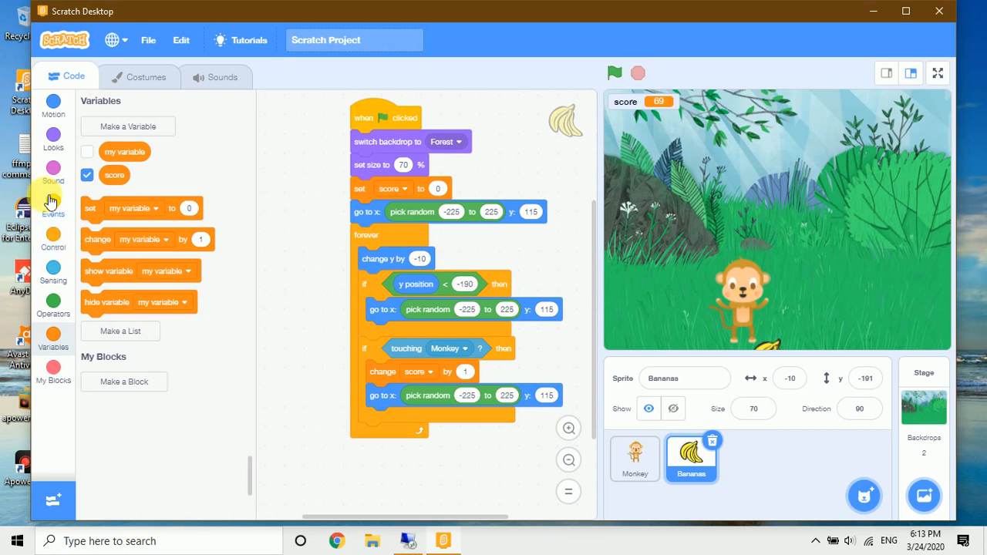
# - Add an if score = 20 check containing a switch backdrop block, then browse the backdrop library
pyautogui.click(52, 239)
pyautogui.write('20')
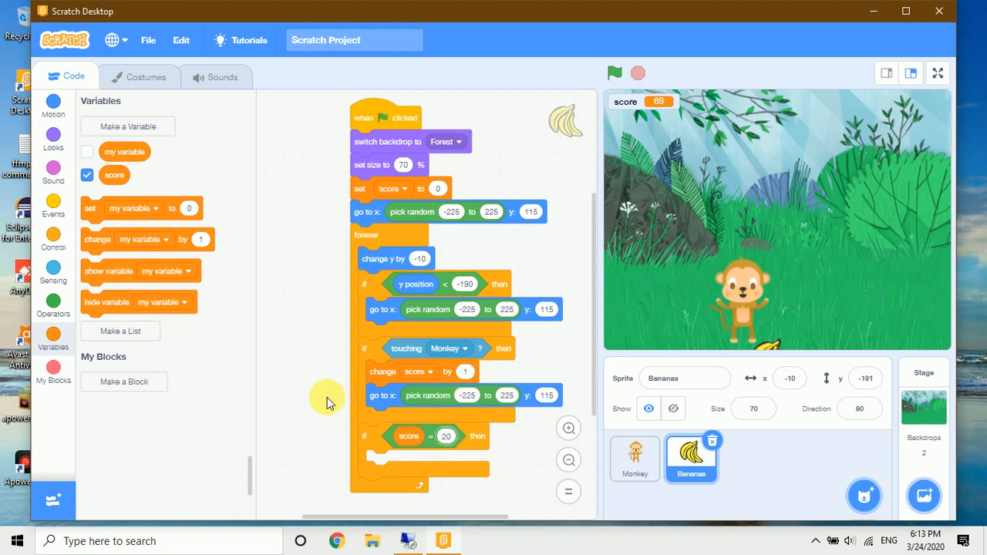
pyautogui.moveTo(3, 413)
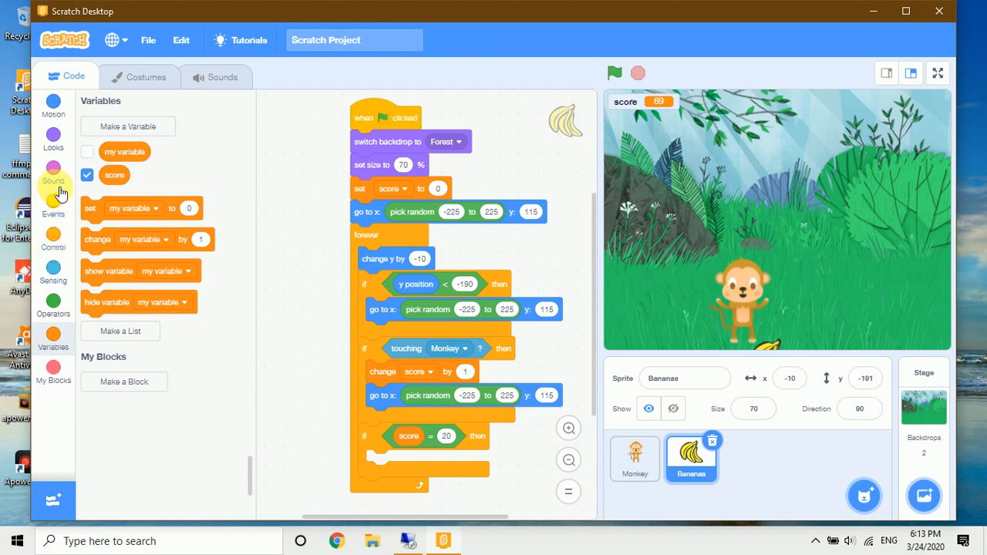
pyautogui.moveTo(54, 136)
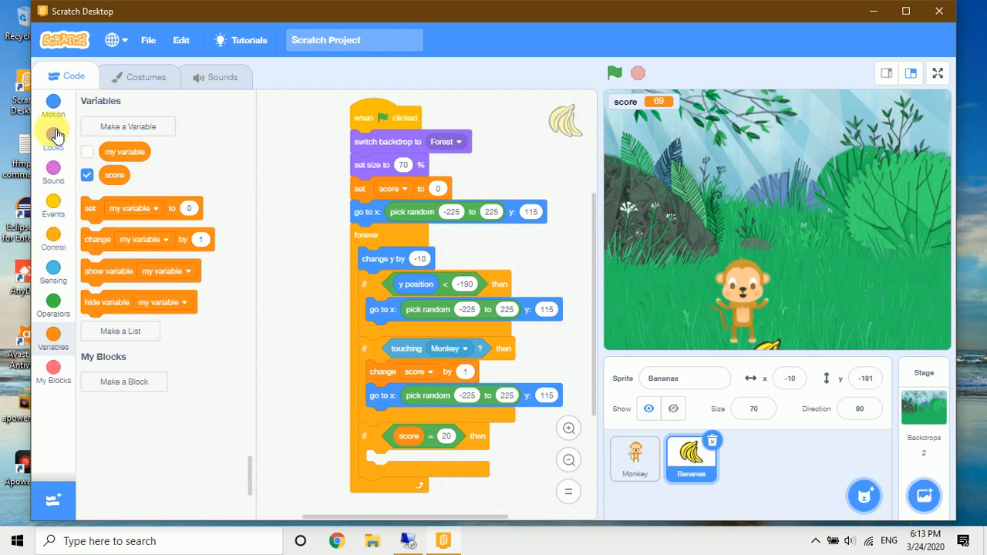
pyautogui.click(52, 139)
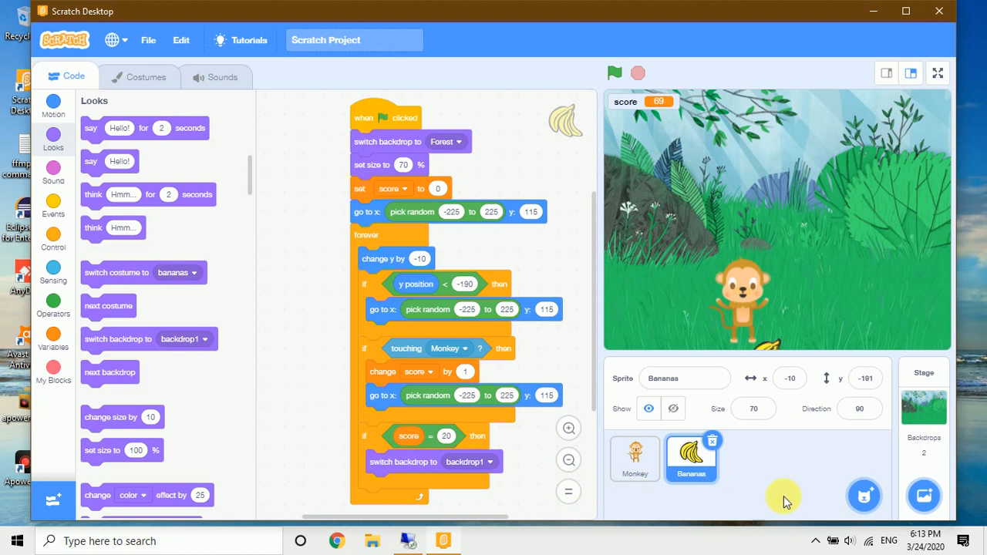
pyautogui.click(922, 497)
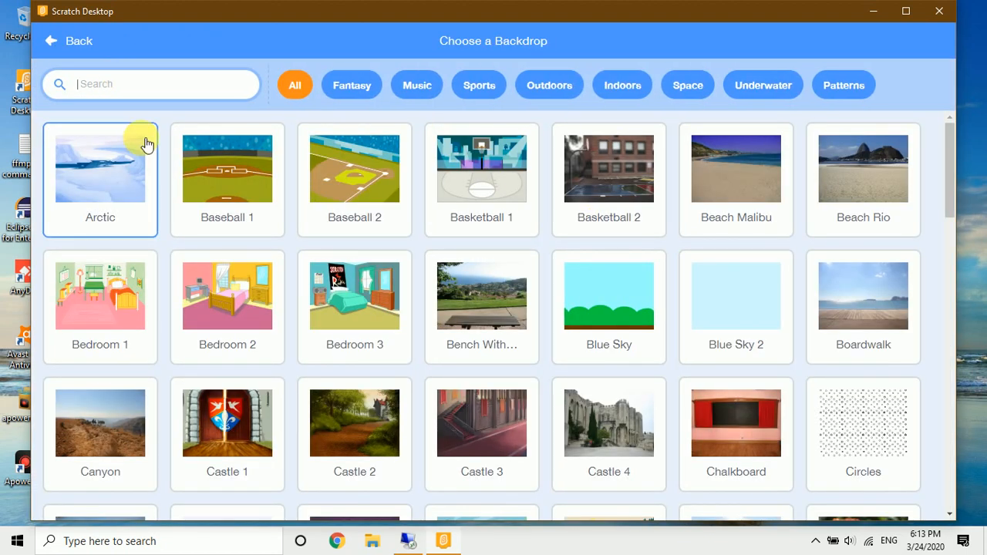
# - Search 'fo', add the Forest backdrop as Forest2 and switch the score-20 check to it
pyautogui.write('fo')
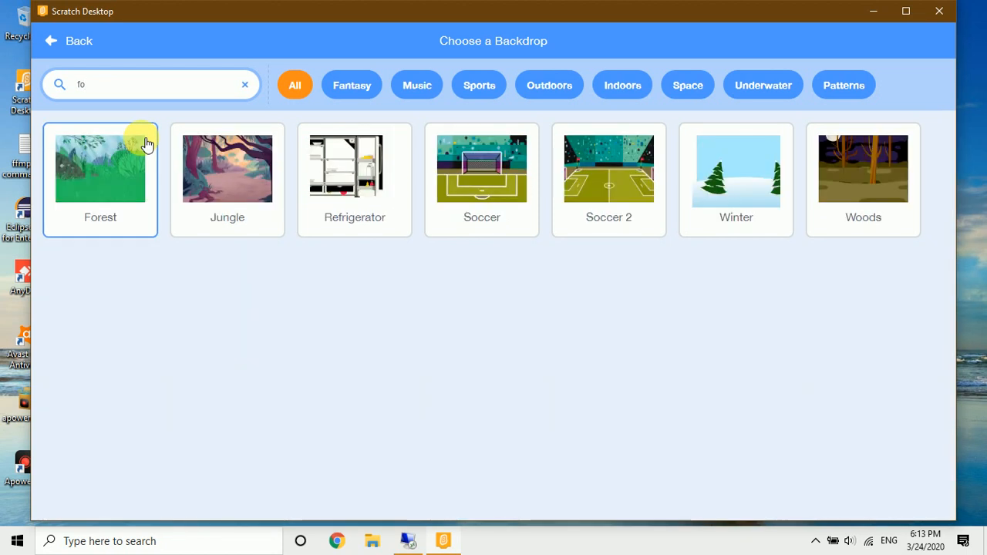
pyautogui.click(100, 168)
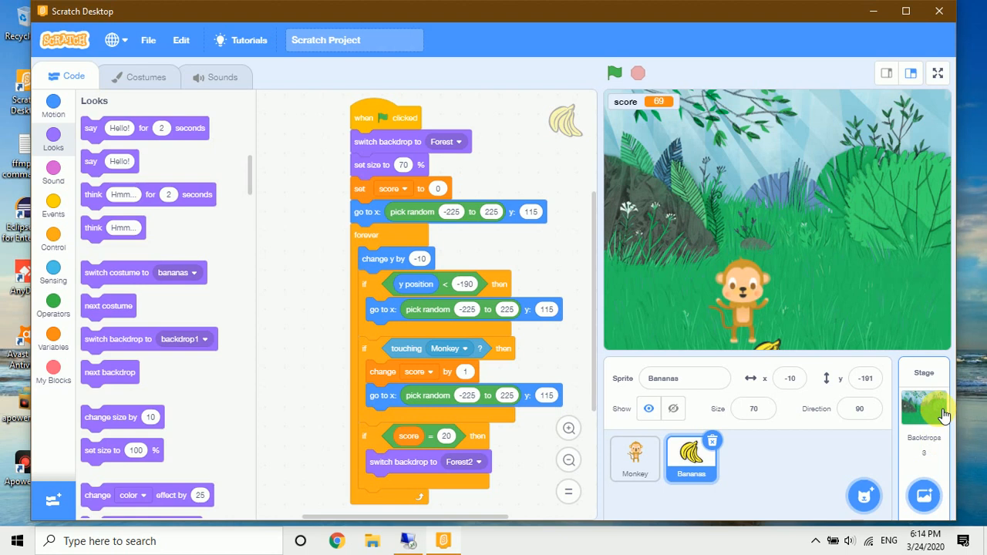
# - Select the Stage, convert the Forest2 backdrop to vector and start a text element
pyautogui.click(922, 404)
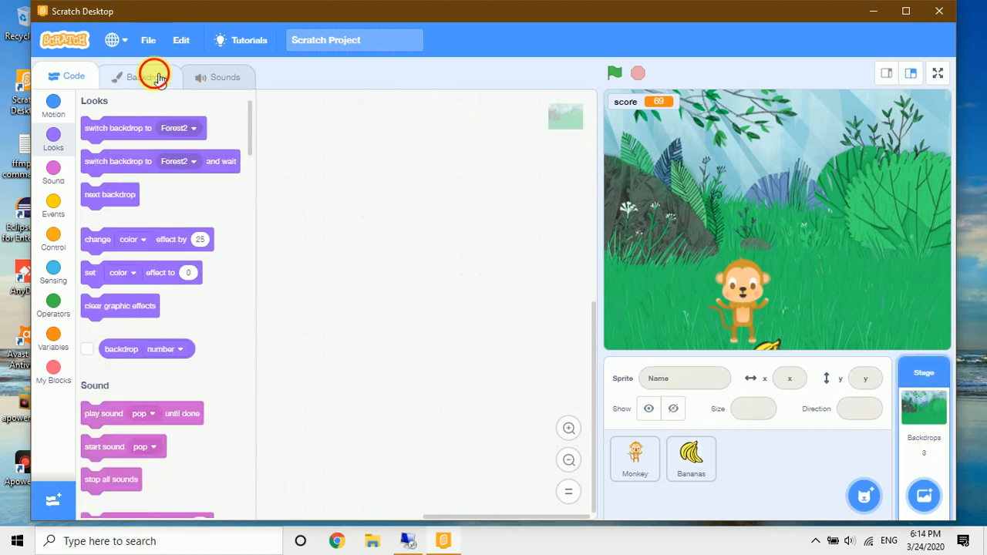
pyautogui.click(142, 77)
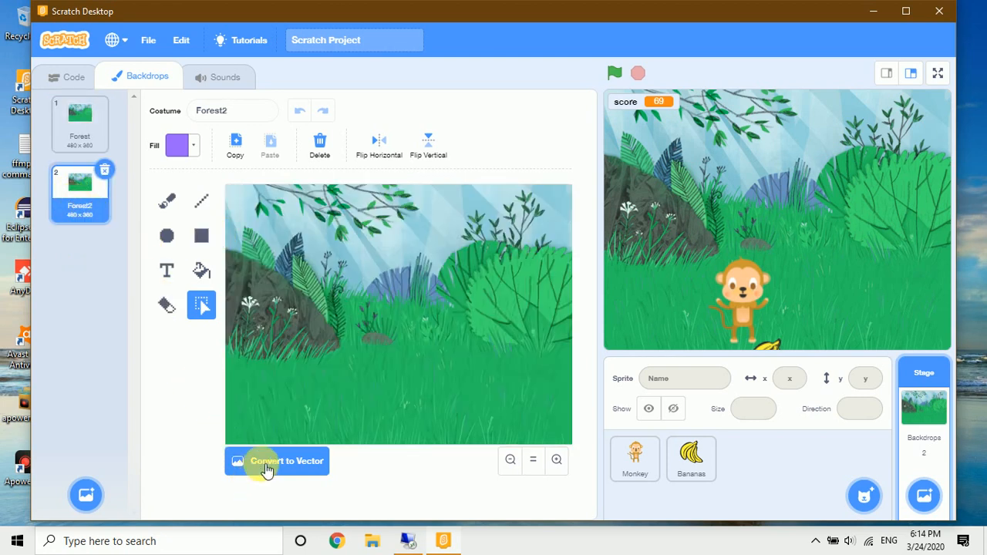
pyautogui.click(276, 460)
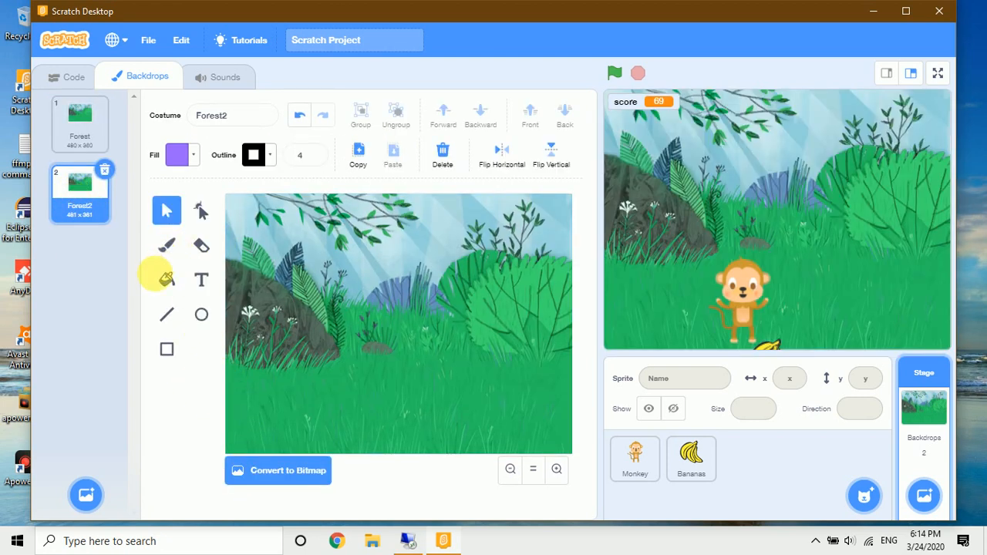
pyautogui.click(201, 279)
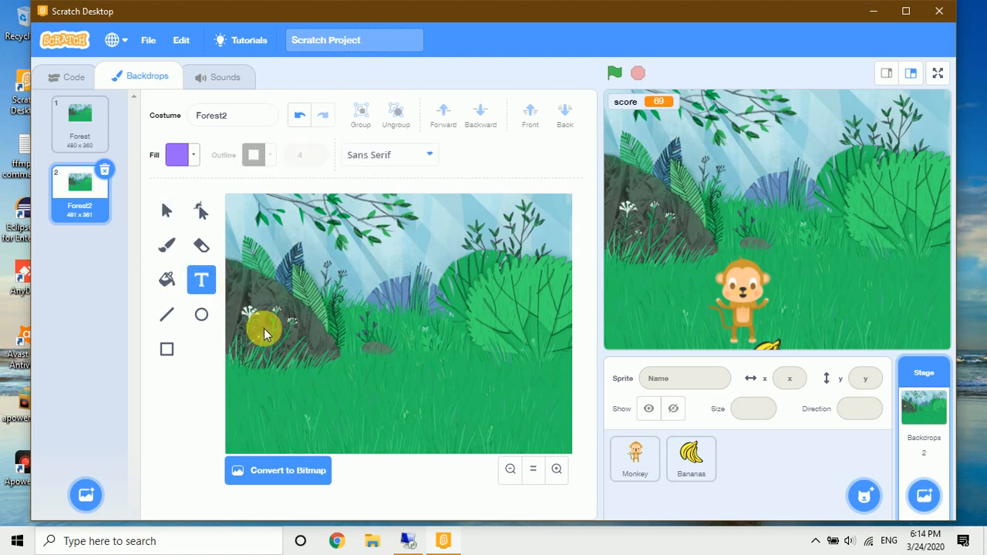
pyautogui.moveTo(291, 322)
pyautogui.write('GAME OVER')
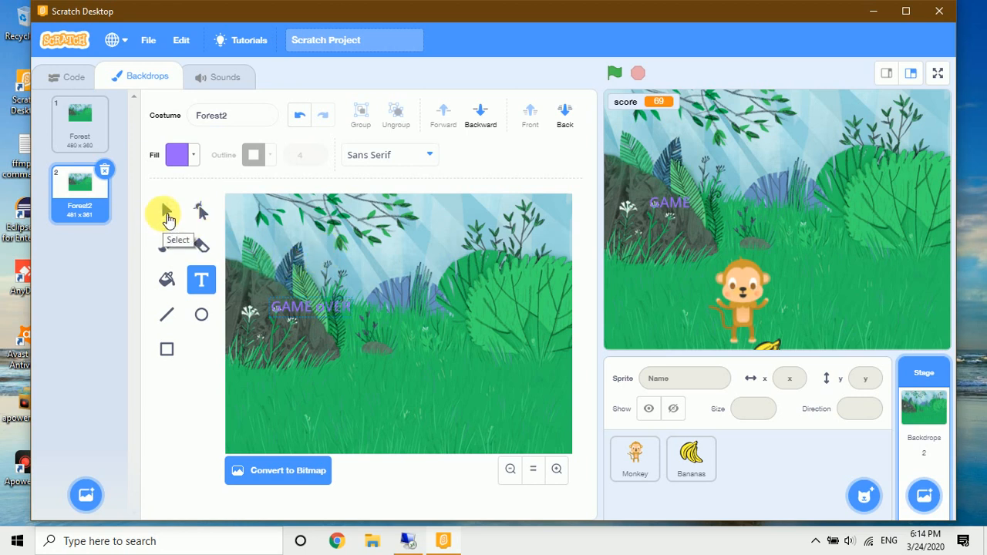
# - Type GAME OVER, resize it across the middle and fill it orange, correcting a lowercase letter
pyautogui.click(166, 210)
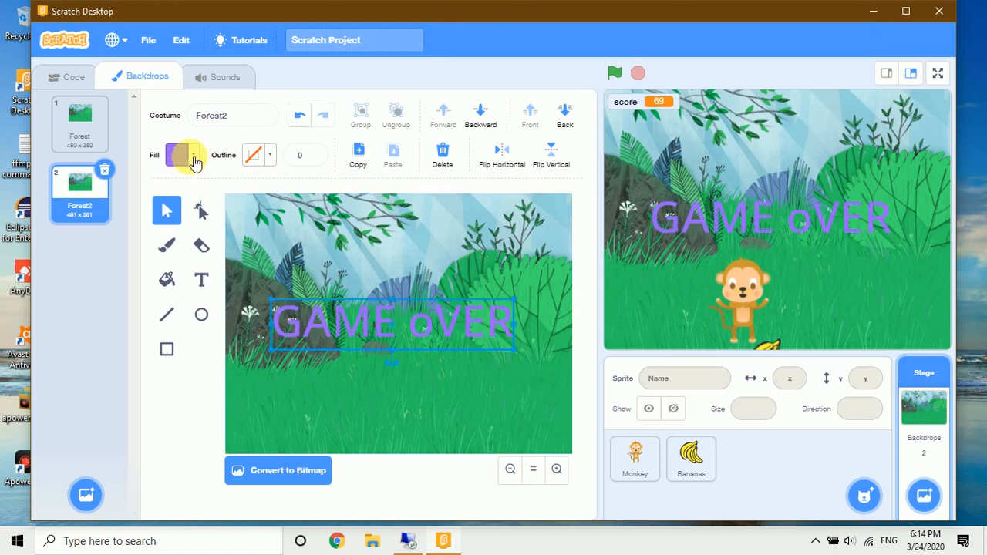
pyautogui.click(183, 154)
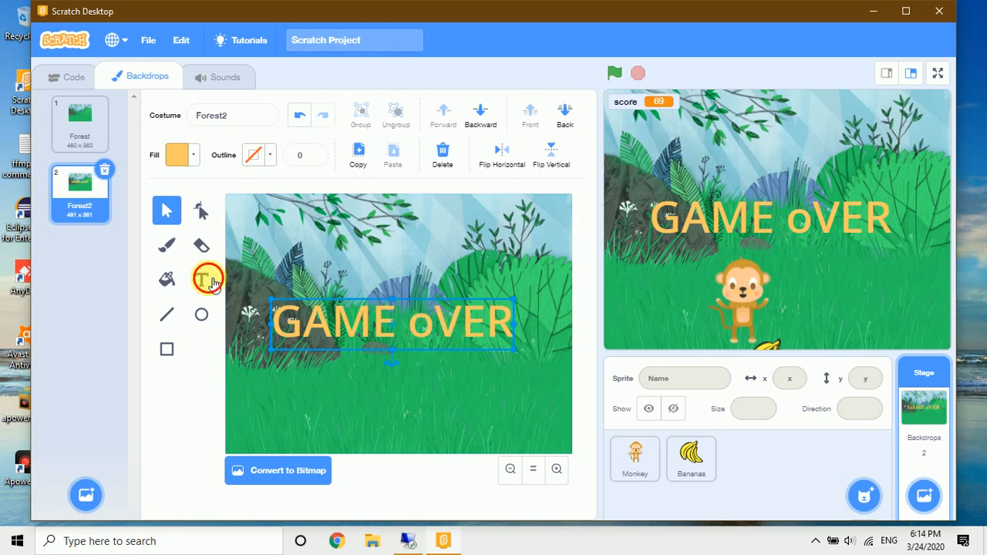
pyautogui.click(201, 280)
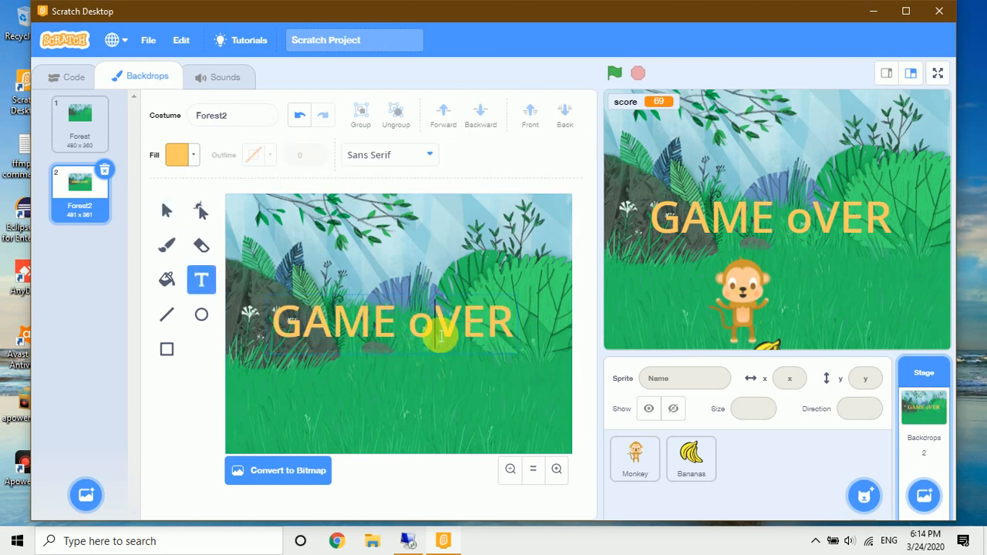
pyautogui.press('Backspace')
pyautogui.write('O')
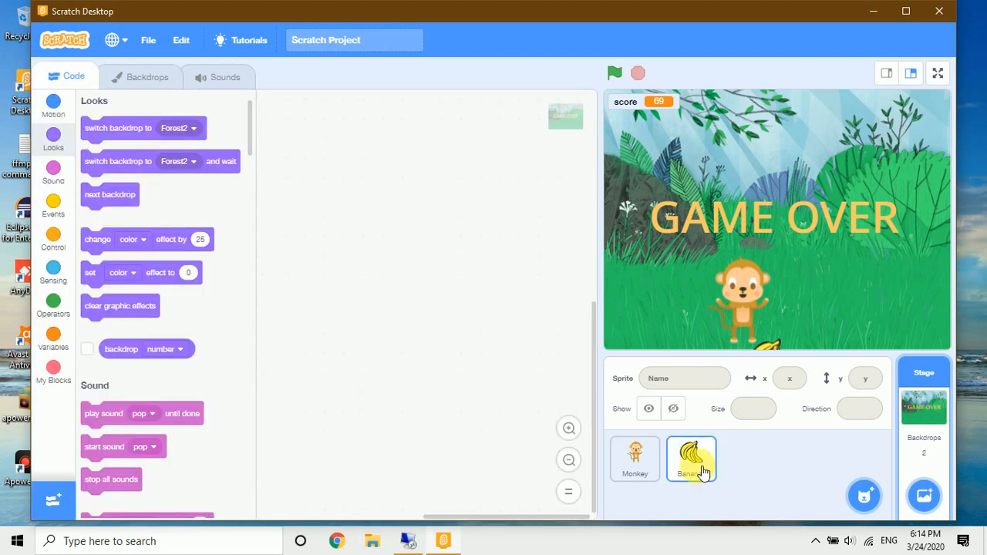
# - Return to the Bananas sprite and add a stop all block after switch backdrop to Forest2
pyautogui.click(691, 459)
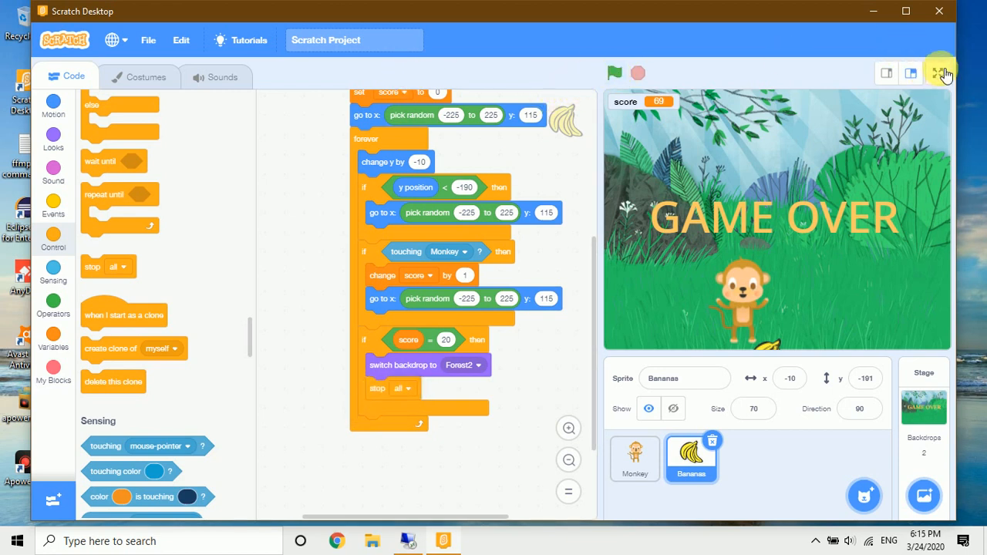
# - Run the game full screen with the green flag, catching bananas until score 20 shows GAME OVER
pyautogui.click(941, 74)
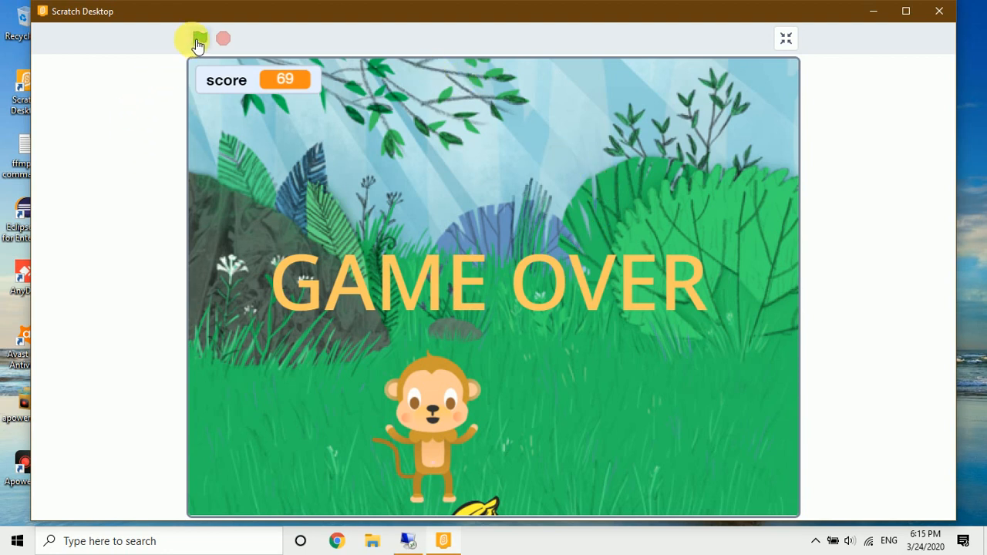
pyautogui.click(197, 39)
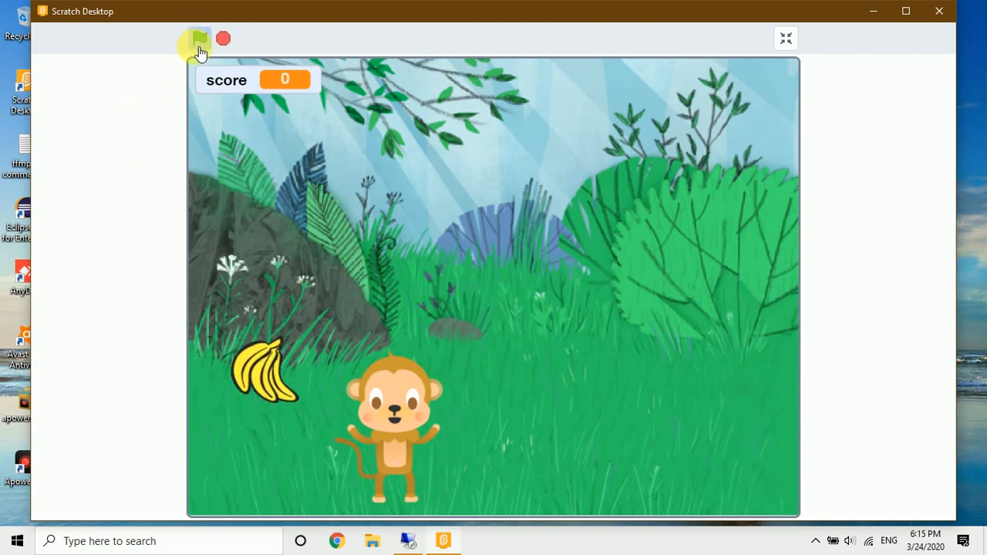
pyautogui.click(199, 38)
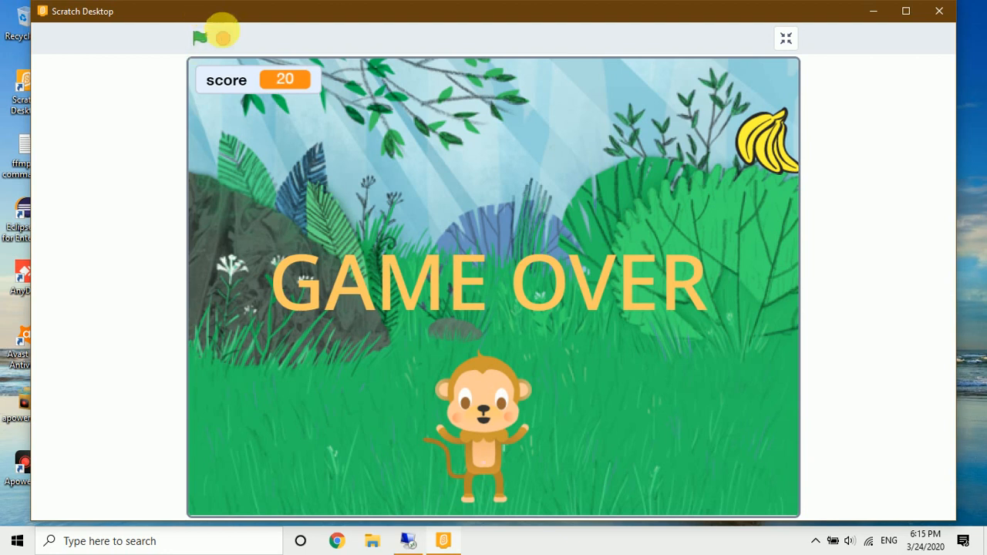
pyautogui.moveTo(225, 38)
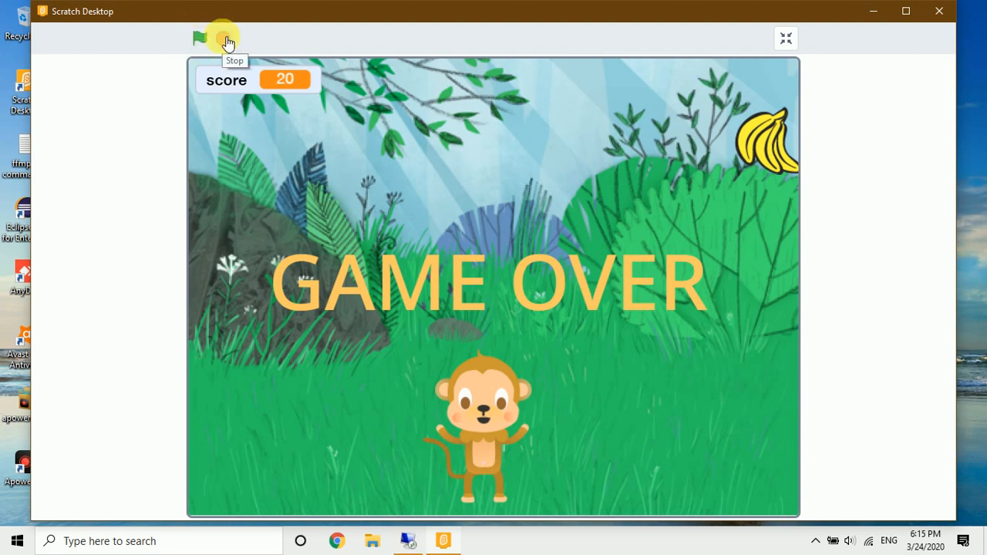